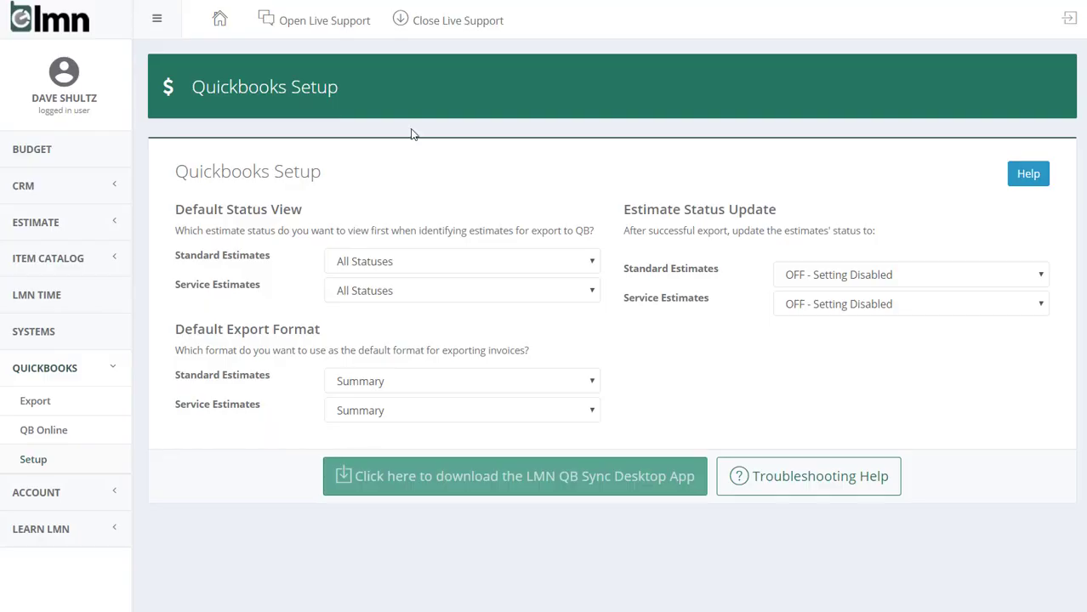
Open CRM Contacts to view the four contacts, three of them samples.
left_click(22, 185)
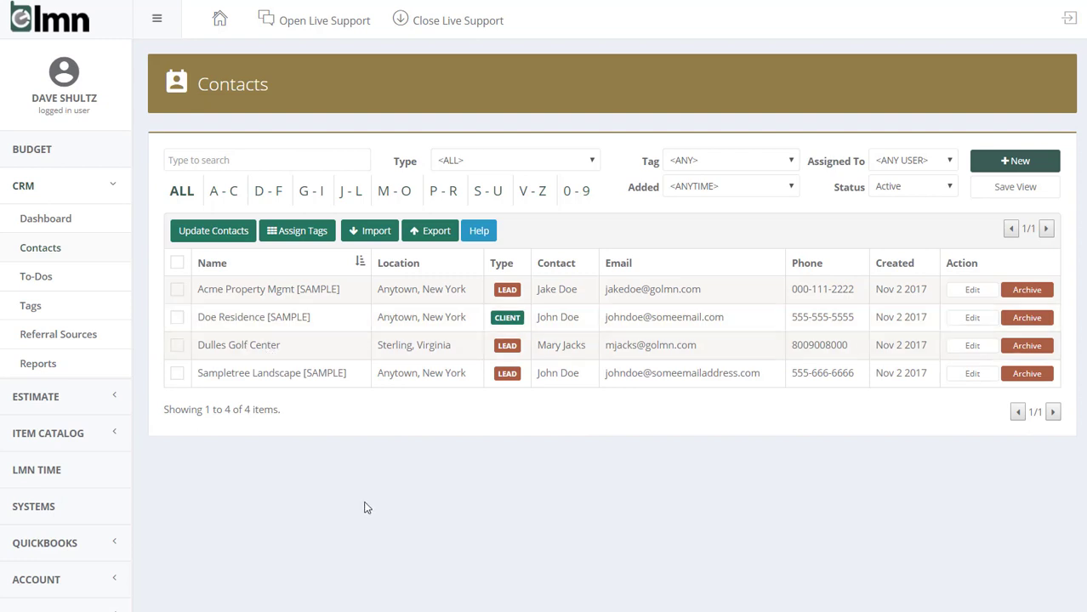
mouse_move(371, 504)
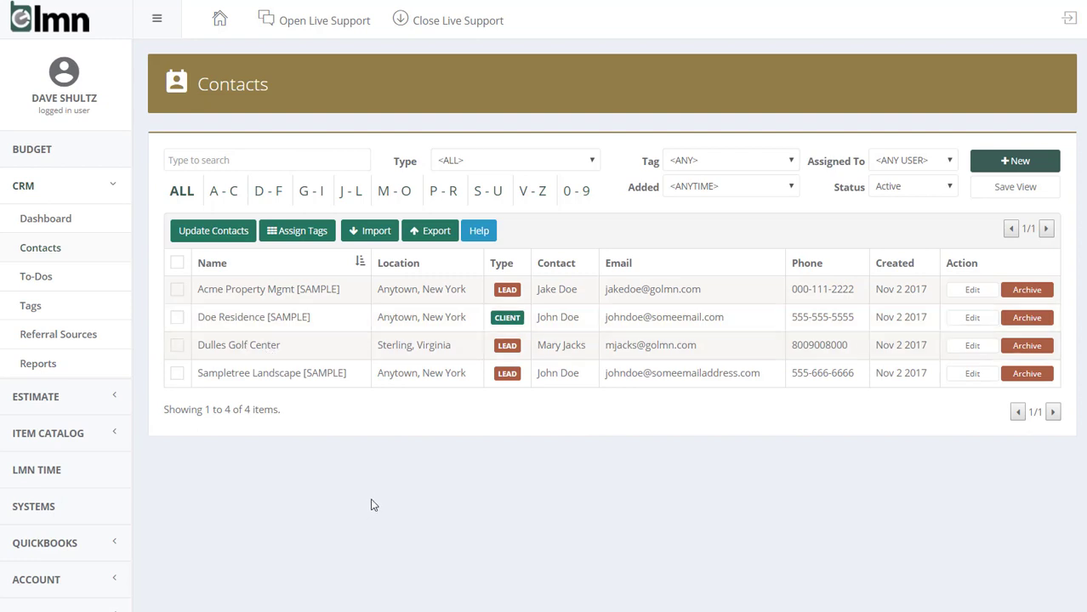
mouse_move(57, 549)
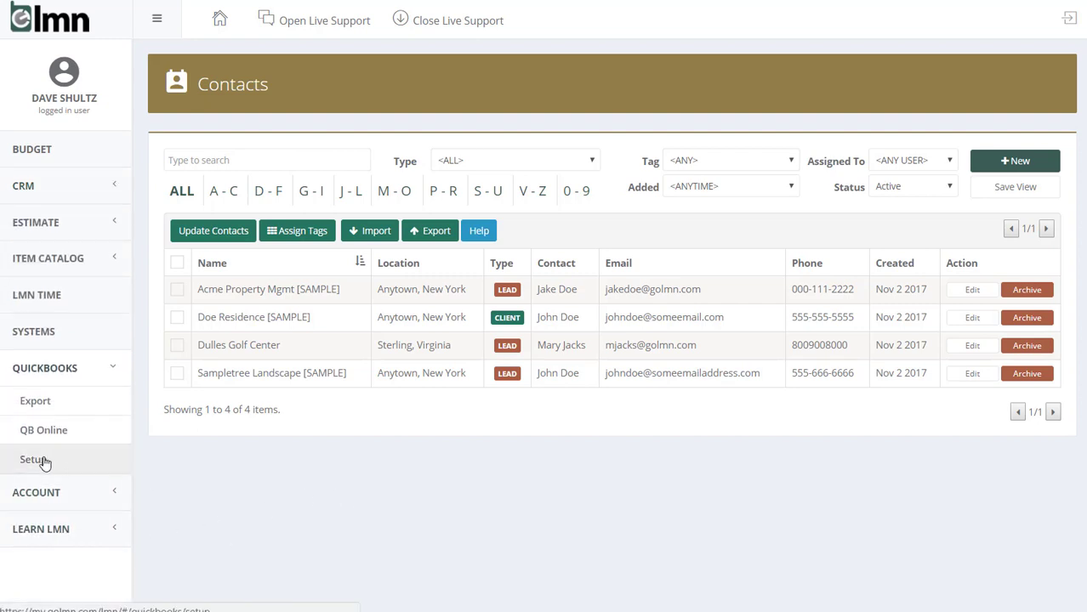
Download the LMN QB Sync desktop installer, lmnsync (9).msi, from QuickBooks Setup.
left_click(33, 459)
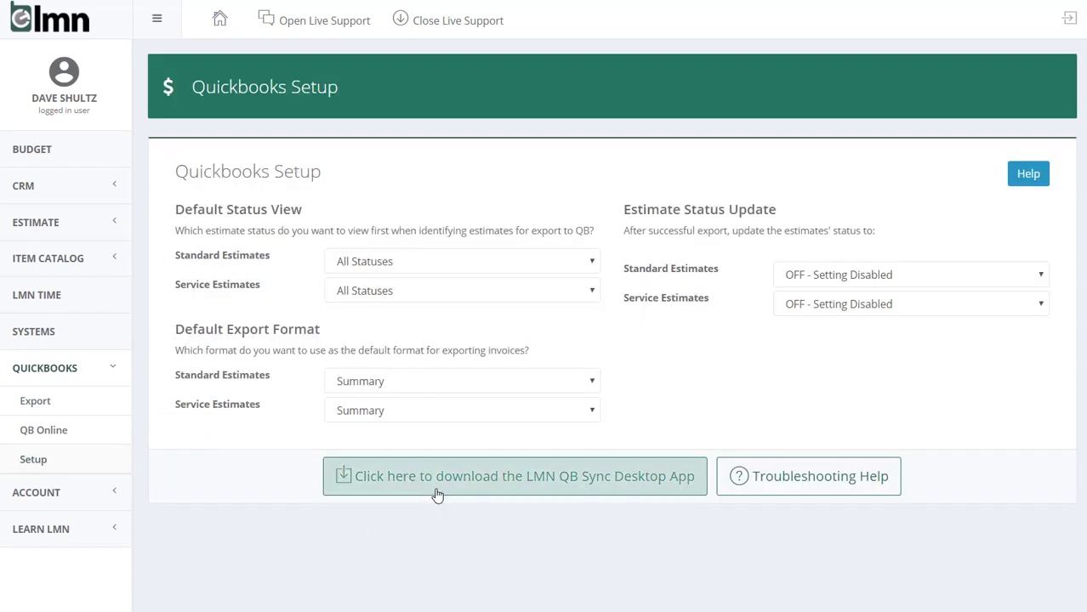
left_click(513, 475)
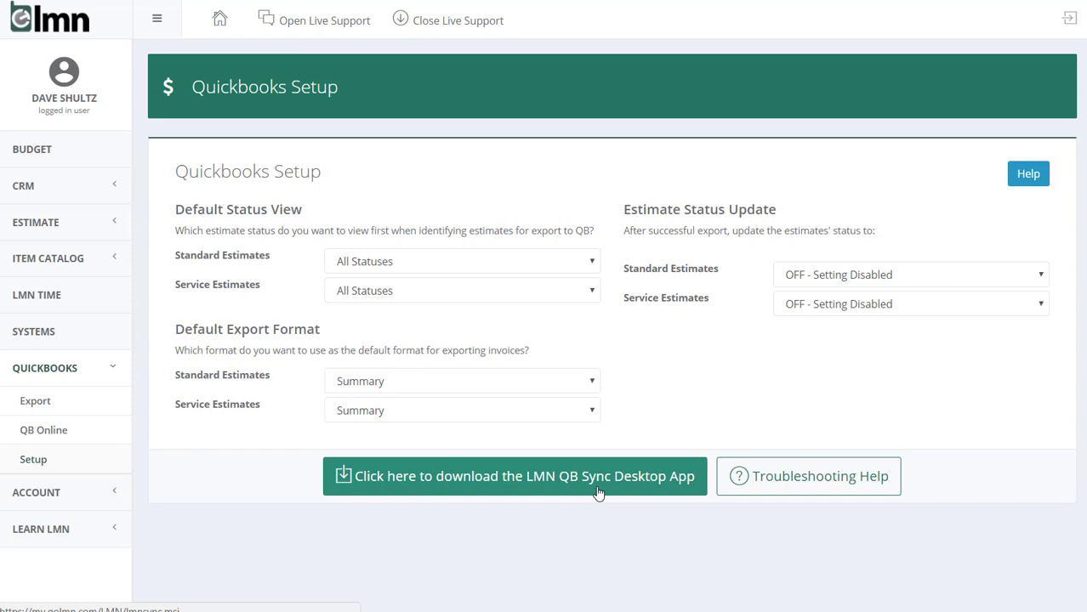
mouse_move(494, 485)
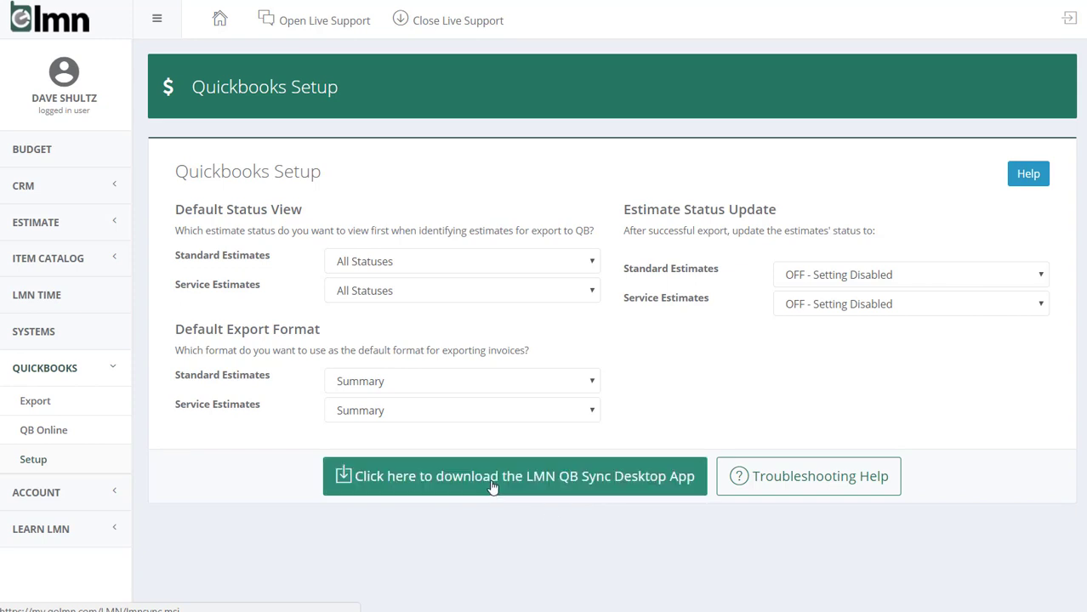
left_click(514, 475)
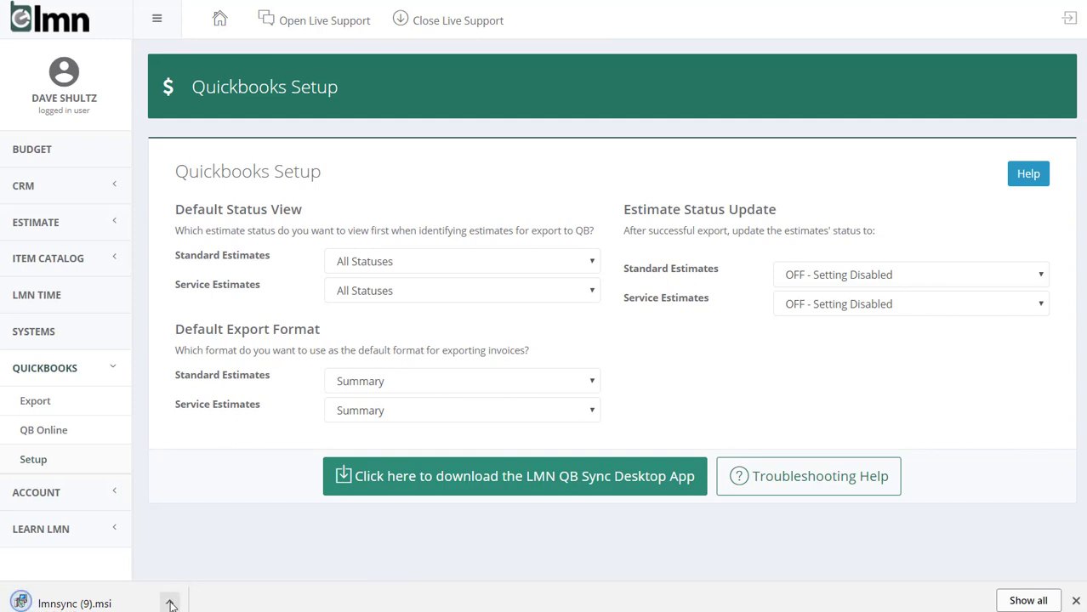
left_click(170, 602)
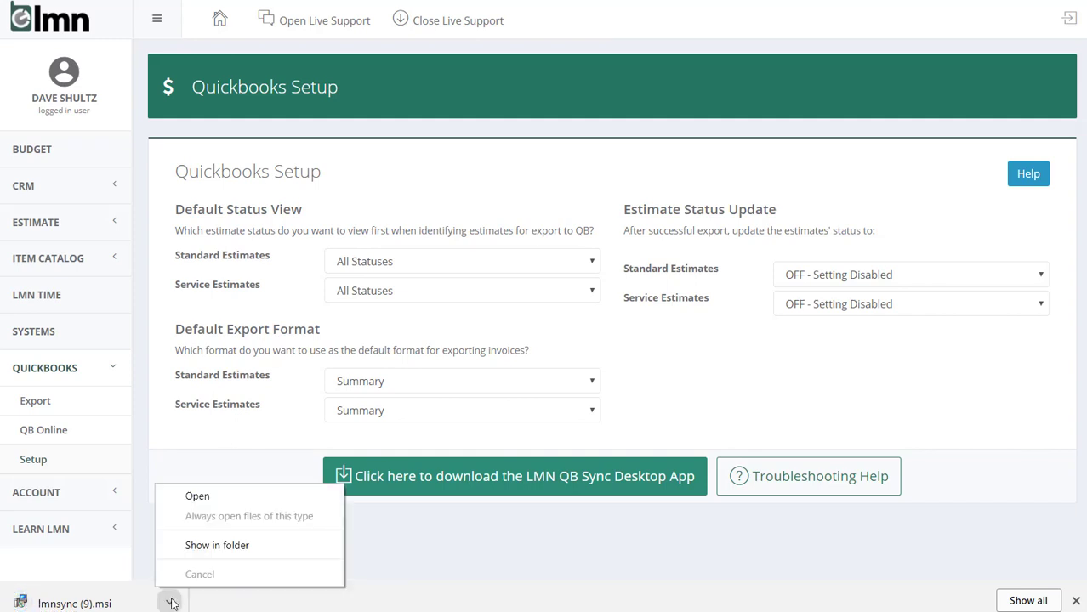
Open lmnsync (9).msi and expand the SmartScreen warning showing its Unknown publisher.
left_click(197, 496)
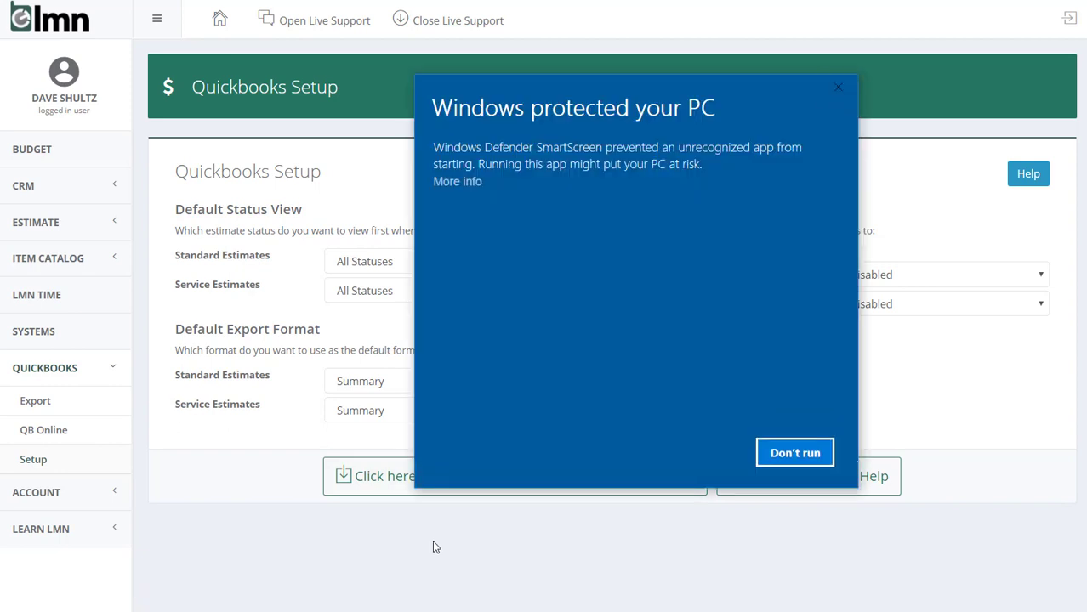
mouse_move(439, 547)
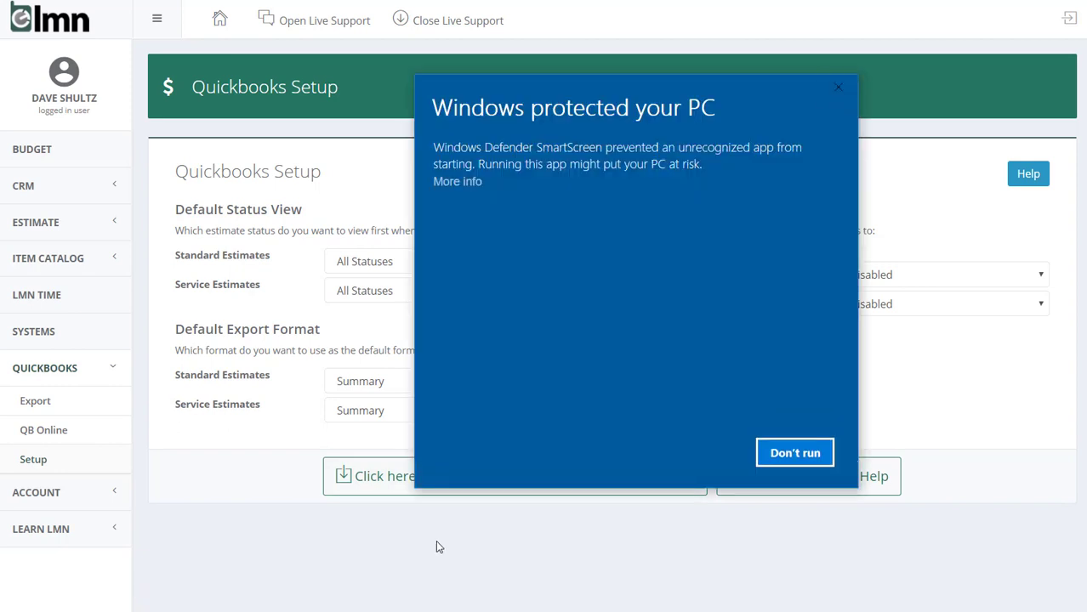
mouse_move(527, 511)
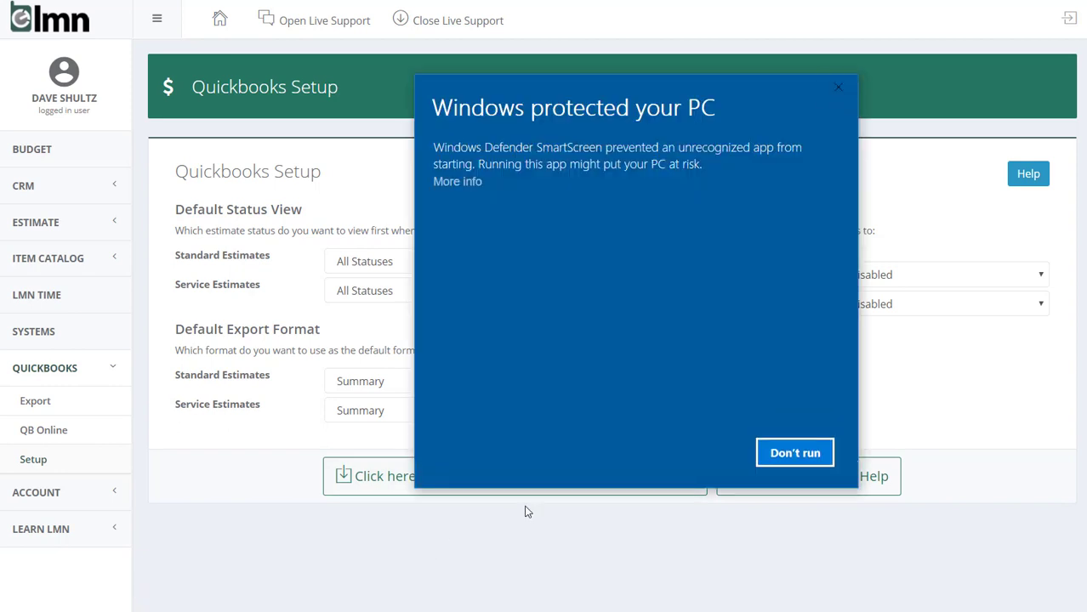
mouse_move(560, 368)
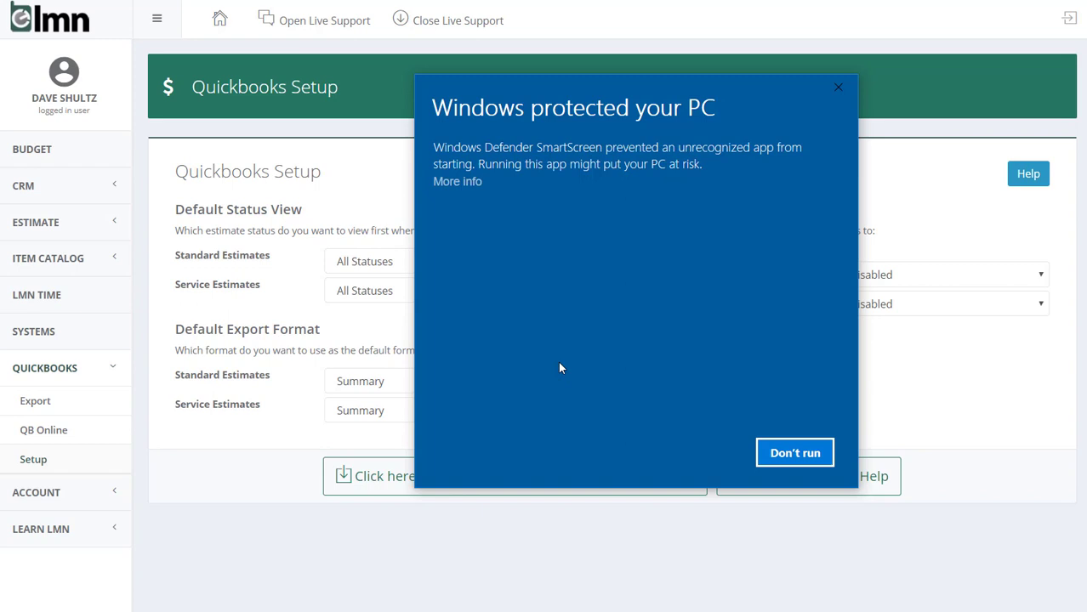
mouse_move(521, 228)
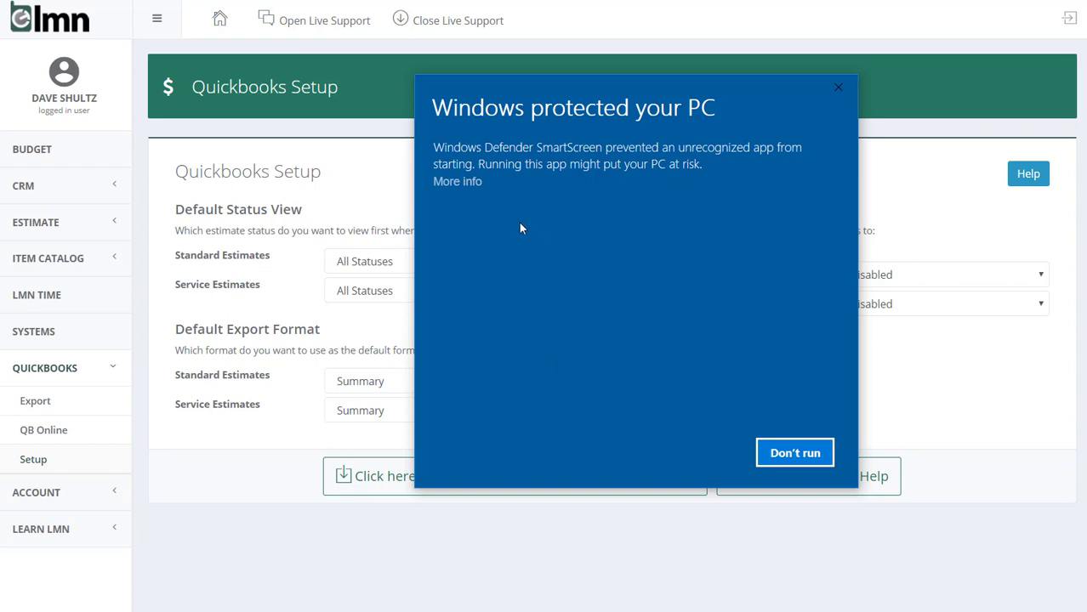
left_click(457, 181)
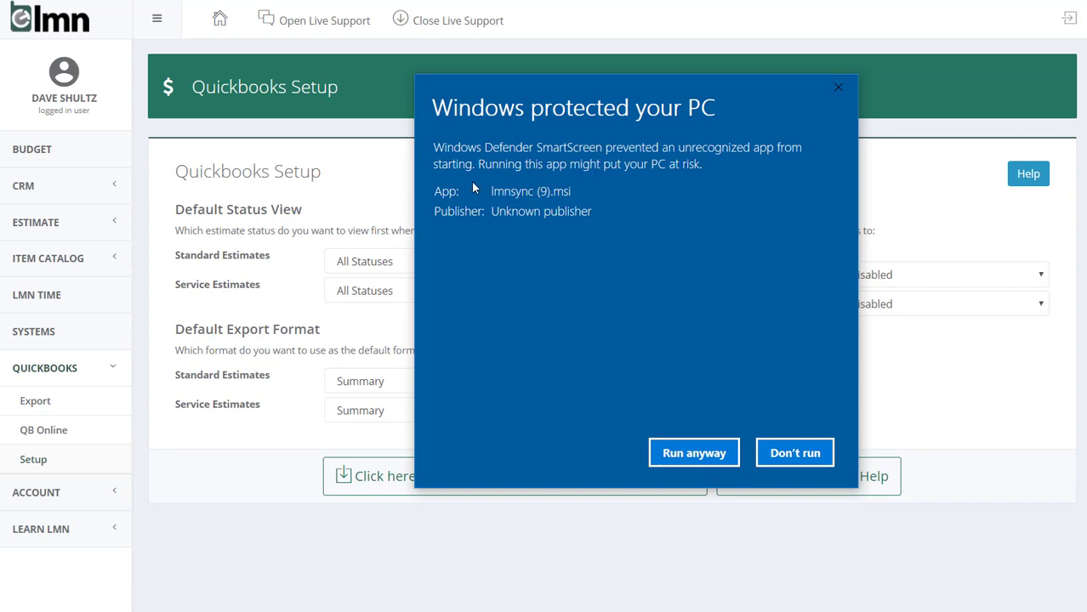
mouse_move(471, 189)
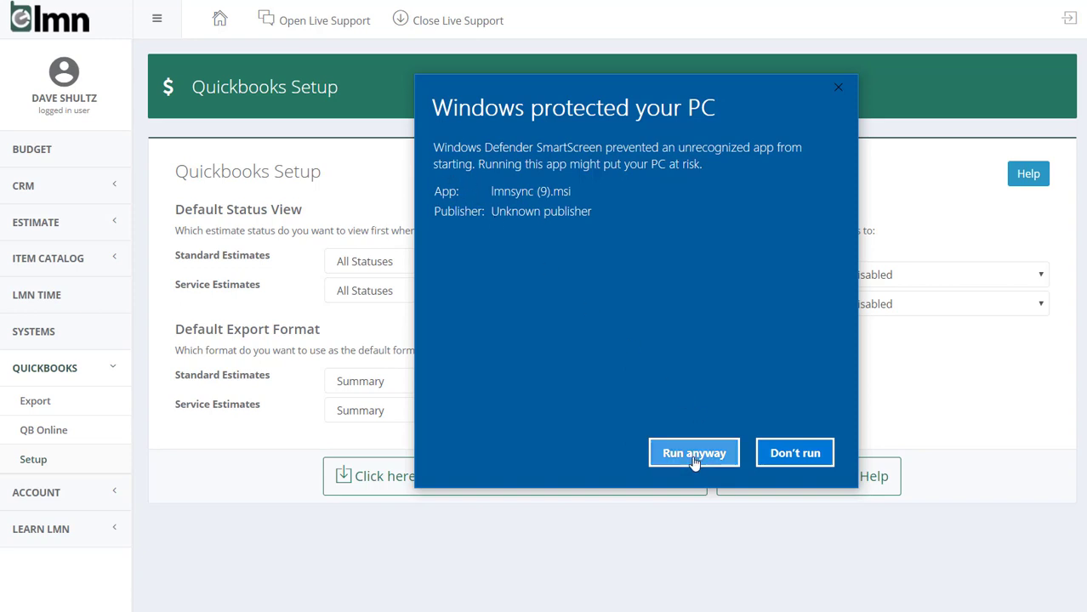
Run the installer anyway and install LMN Quickbooks Sync for Just me in the default folder.
left_click(693, 452)
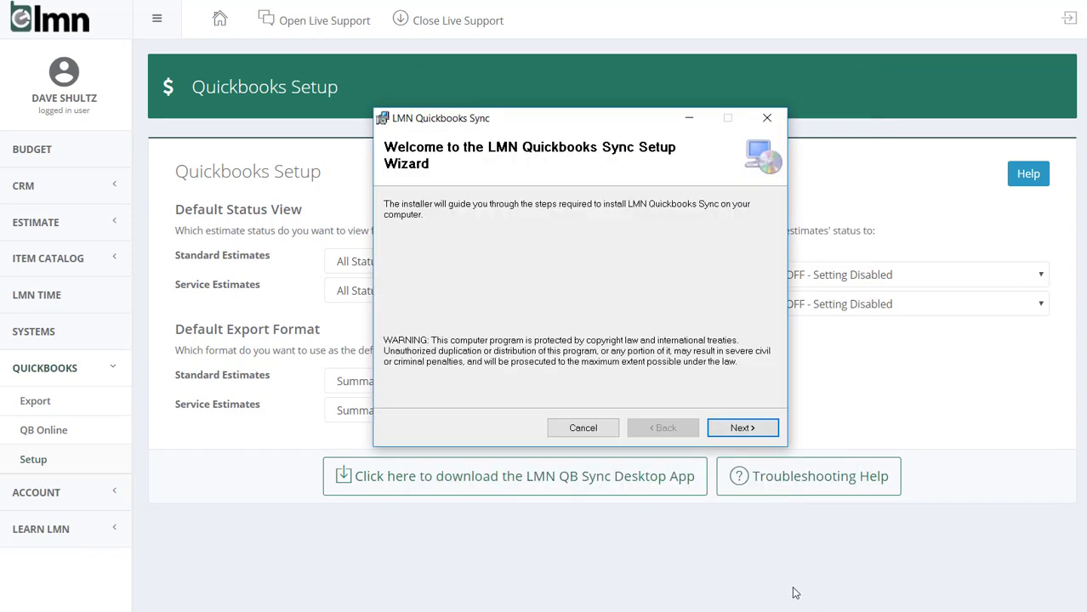
mouse_move(487, 167)
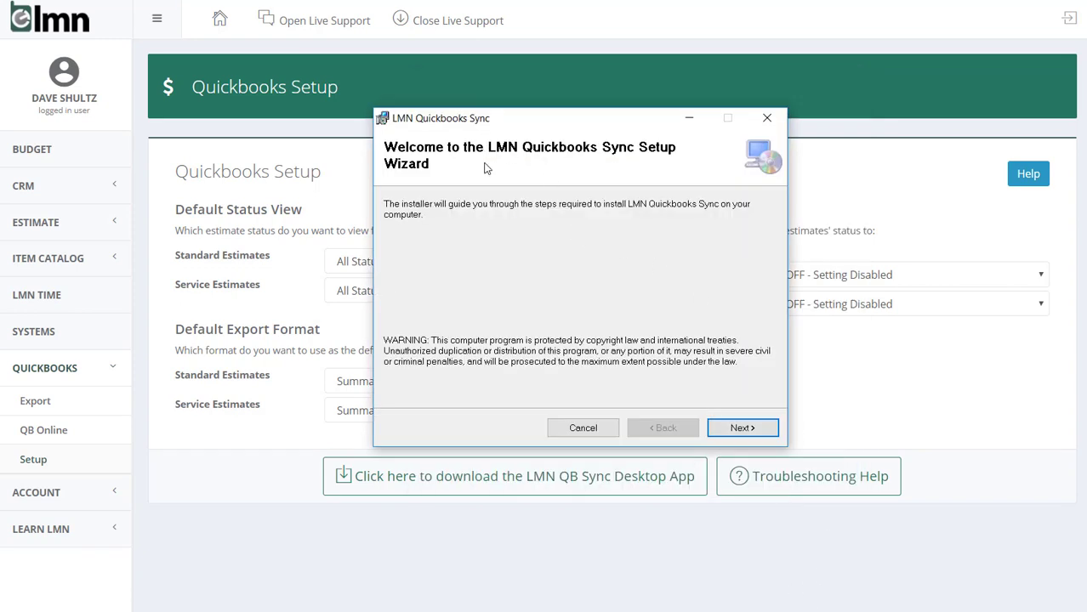
mouse_move(700, 293)
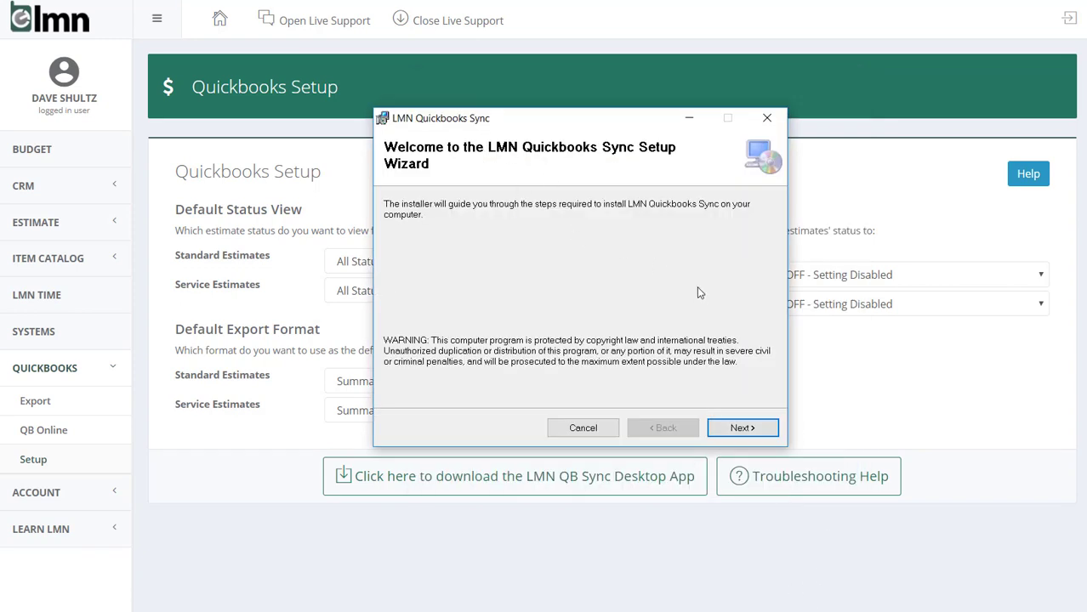
left_click(741, 427)
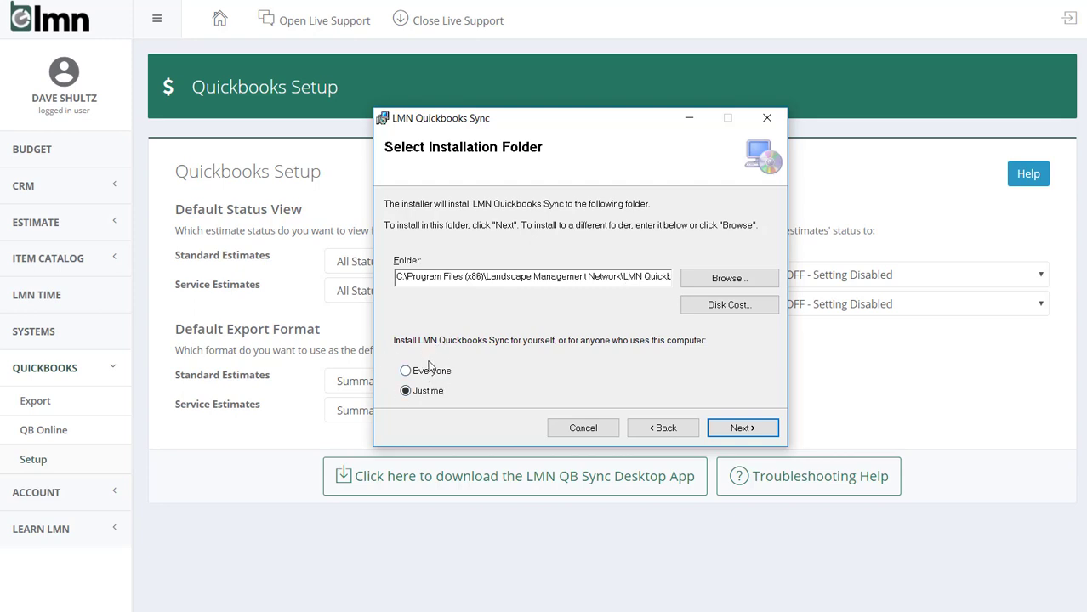
left_click(406, 391)
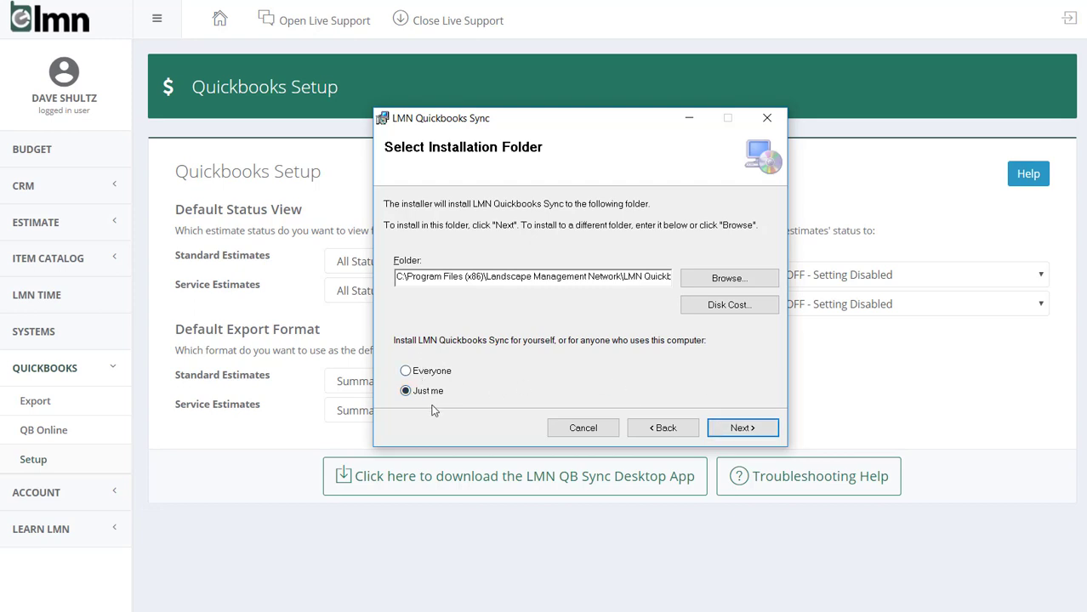
left_click(742, 428)
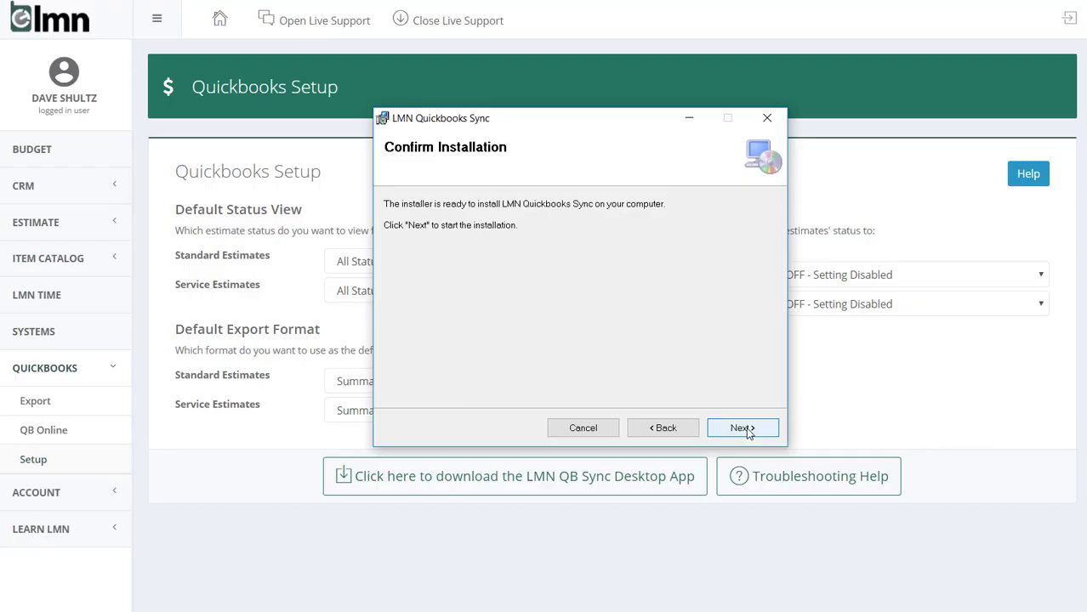
left_click(740, 428)
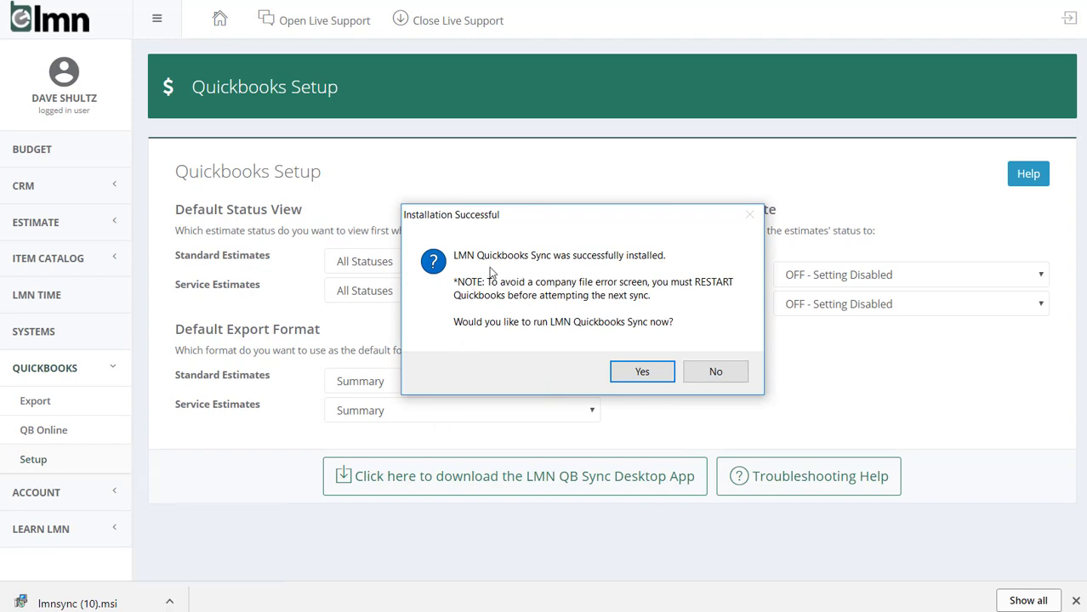
mouse_move(532, 315)
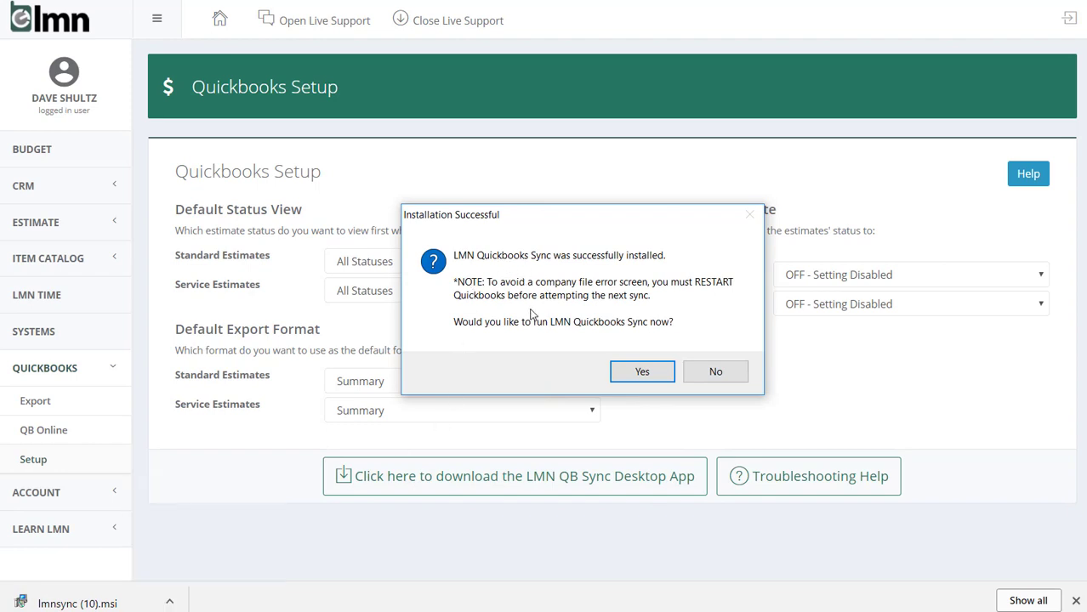
mouse_move(641, 371)
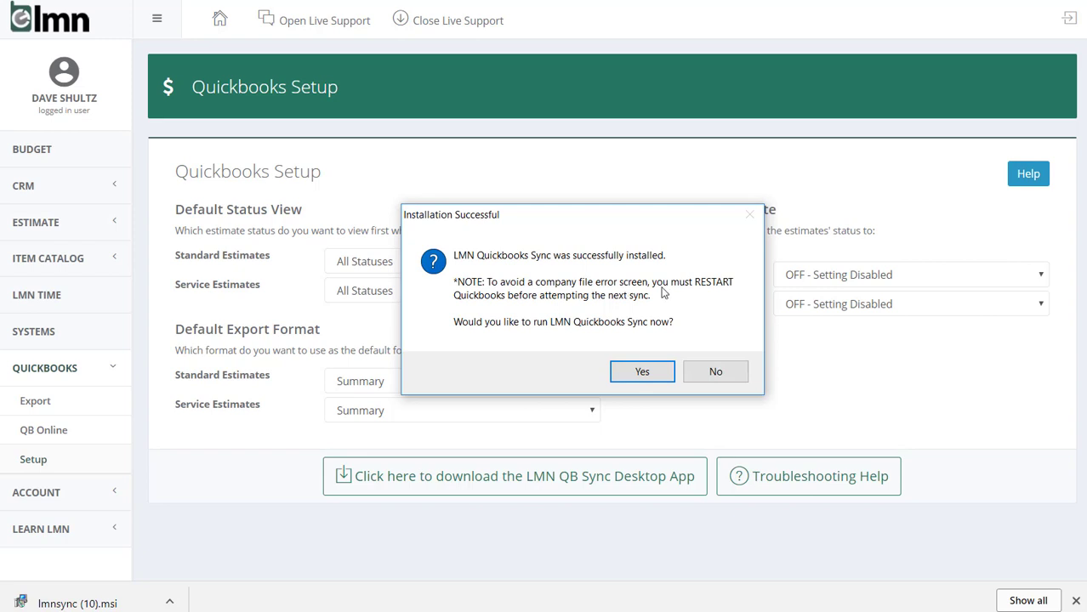
mouse_move(662, 293)
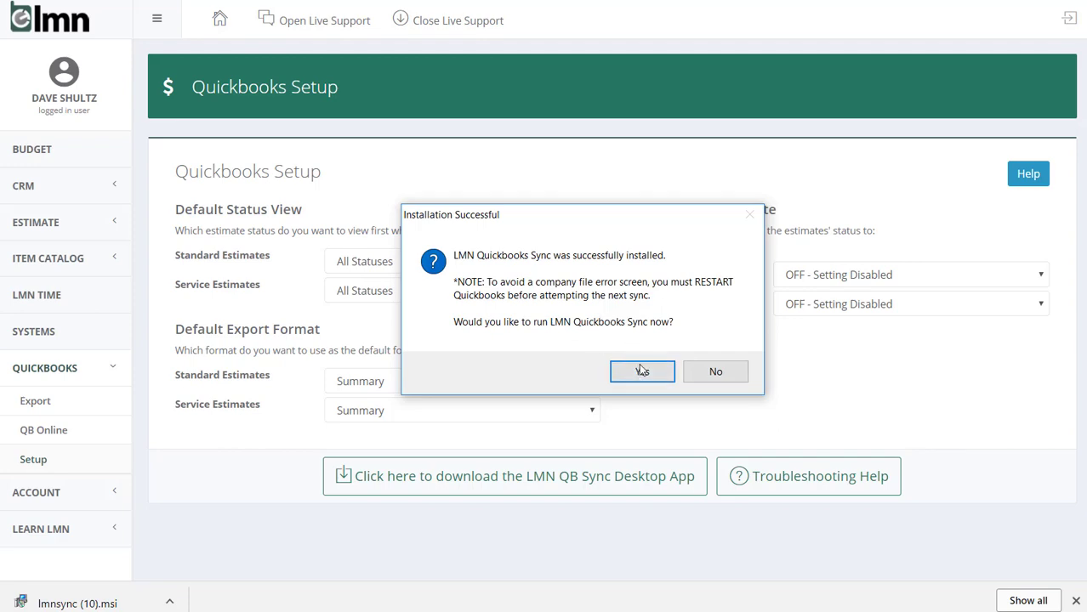
Launch LMN Quickbooks Sync from the Installation Successful prompt.
left_click(642, 372)
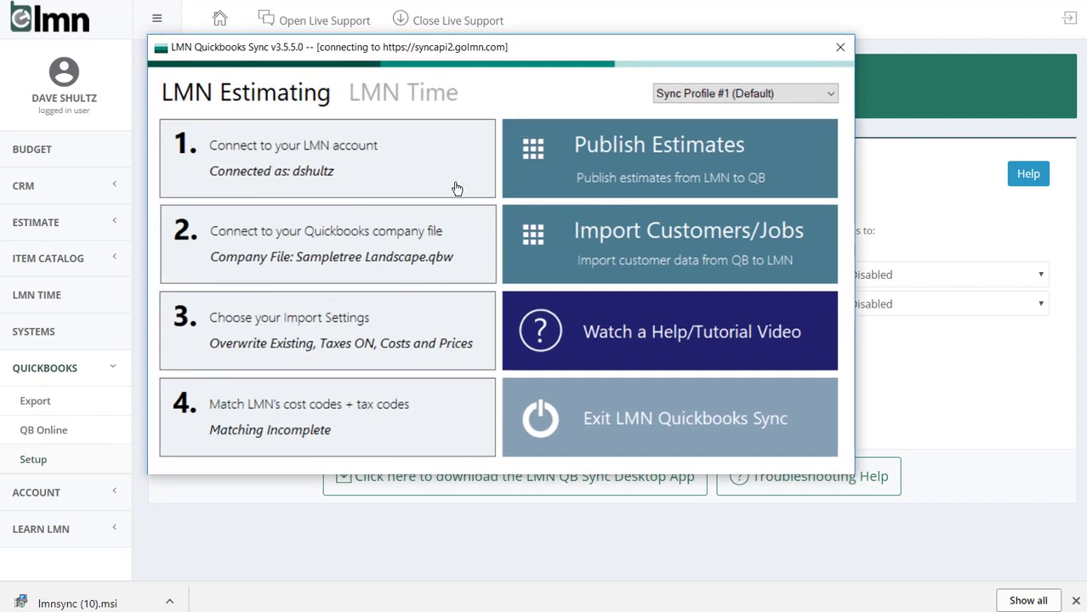
mouse_move(552, 245)
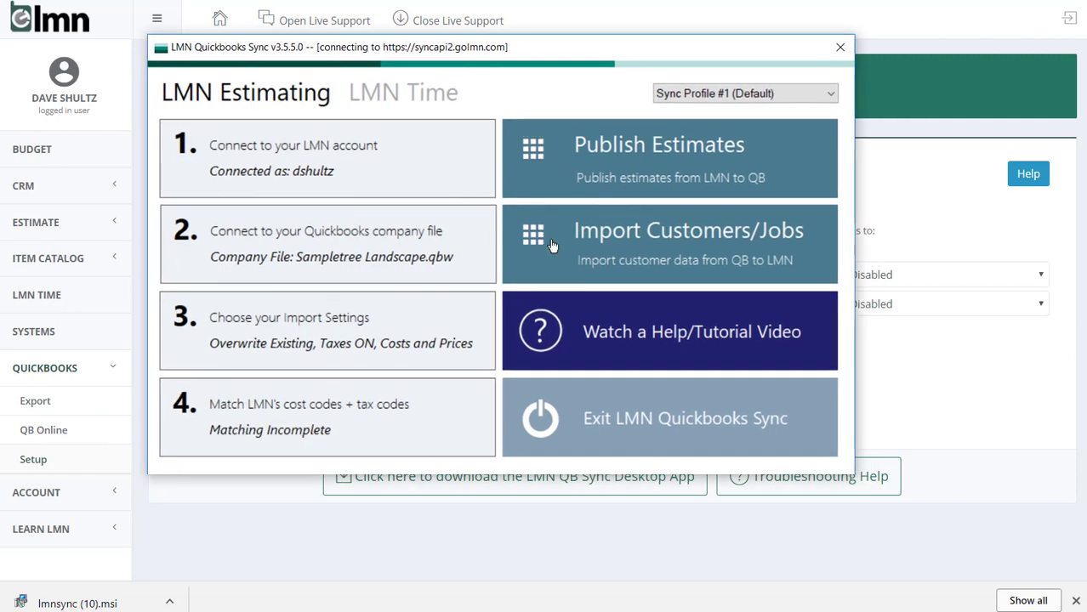
mouse_move(578, 262)
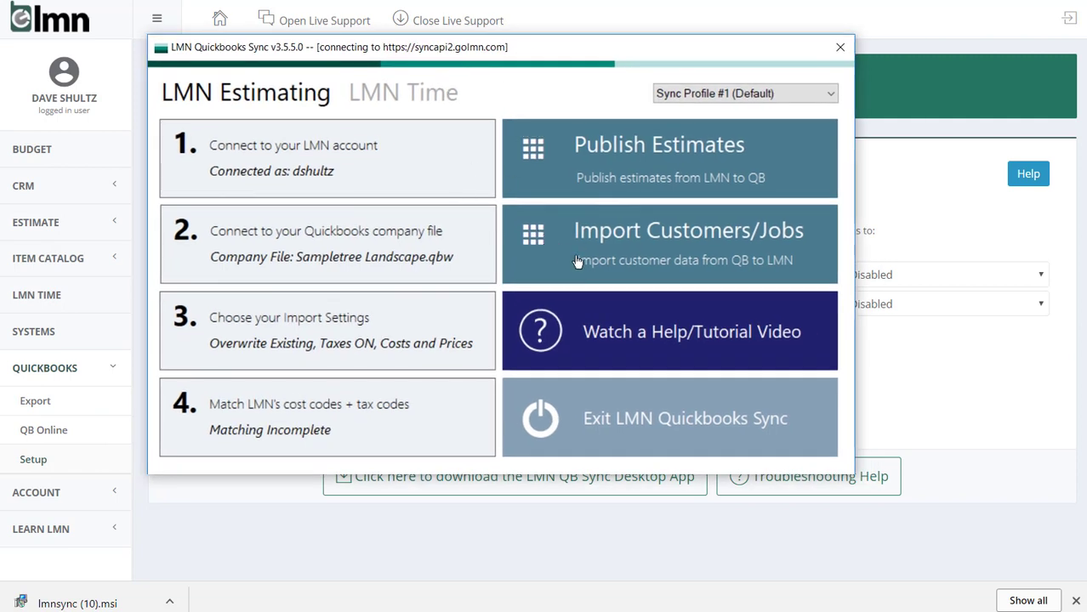
mouse_move(570, 257)
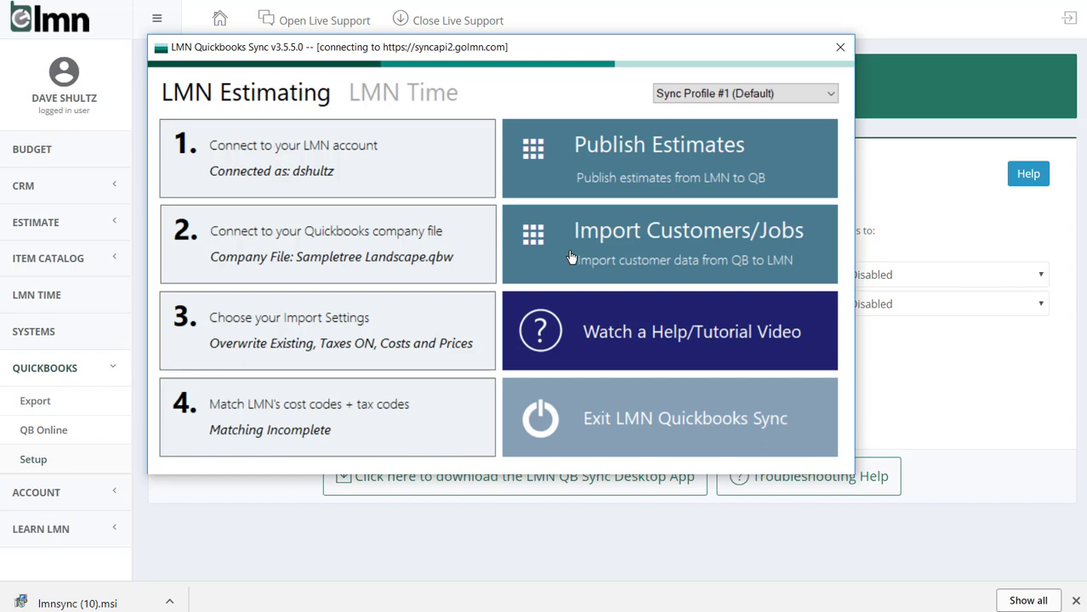
mouse_move(490, 261)
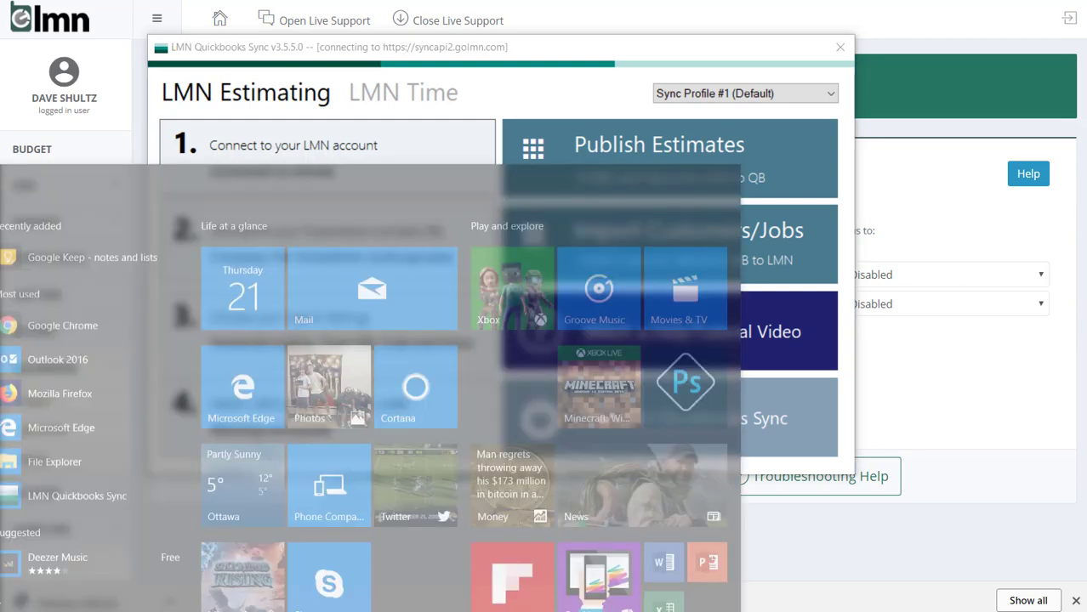
Start QuickBooks Desktop by searching 'quick' in the Start menu.
type("quick")
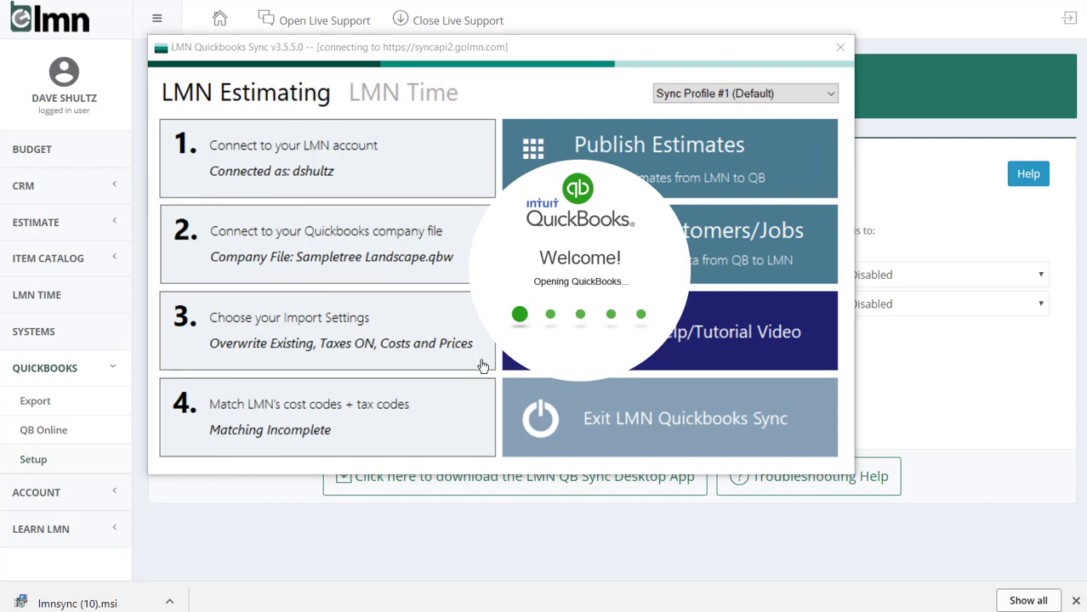
mouse_move(469, 403)
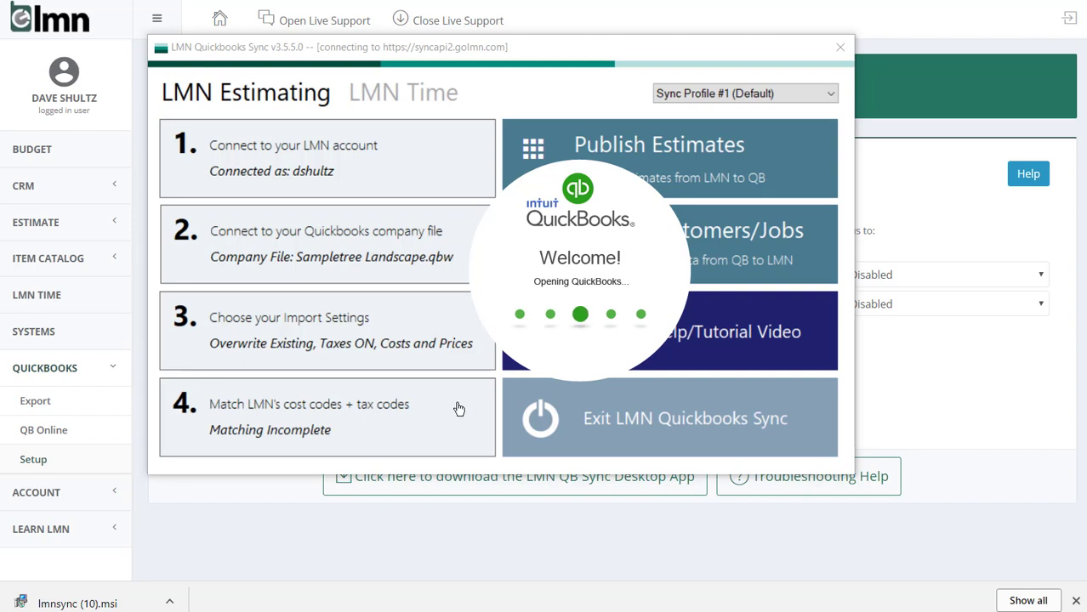
mouse_move(448, 409)
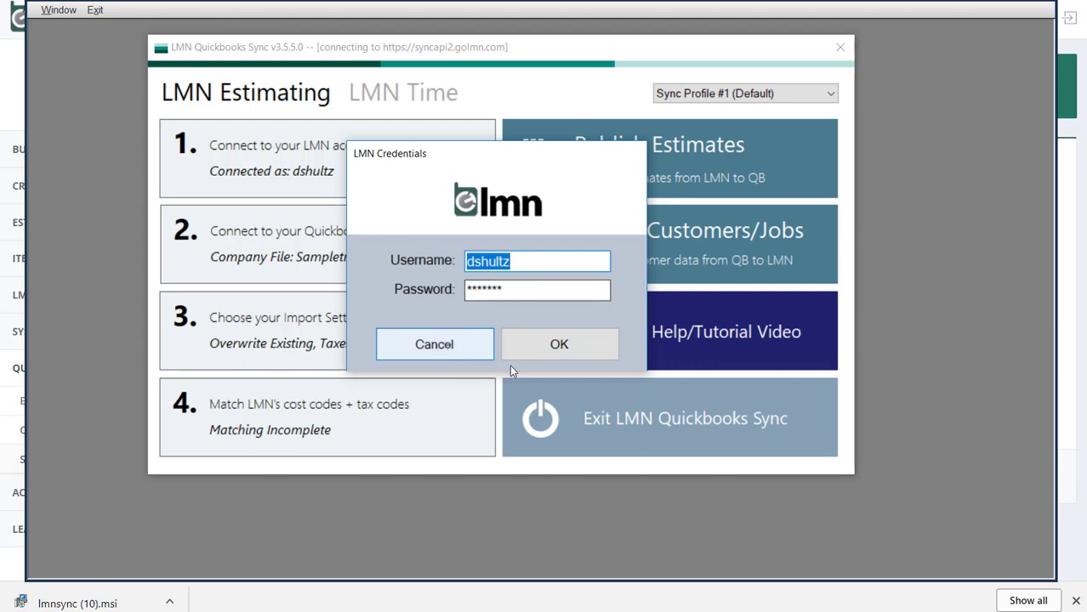
Submit the LMN credentials and dismiss the Authentication Successful message.
left_click(559, 345)
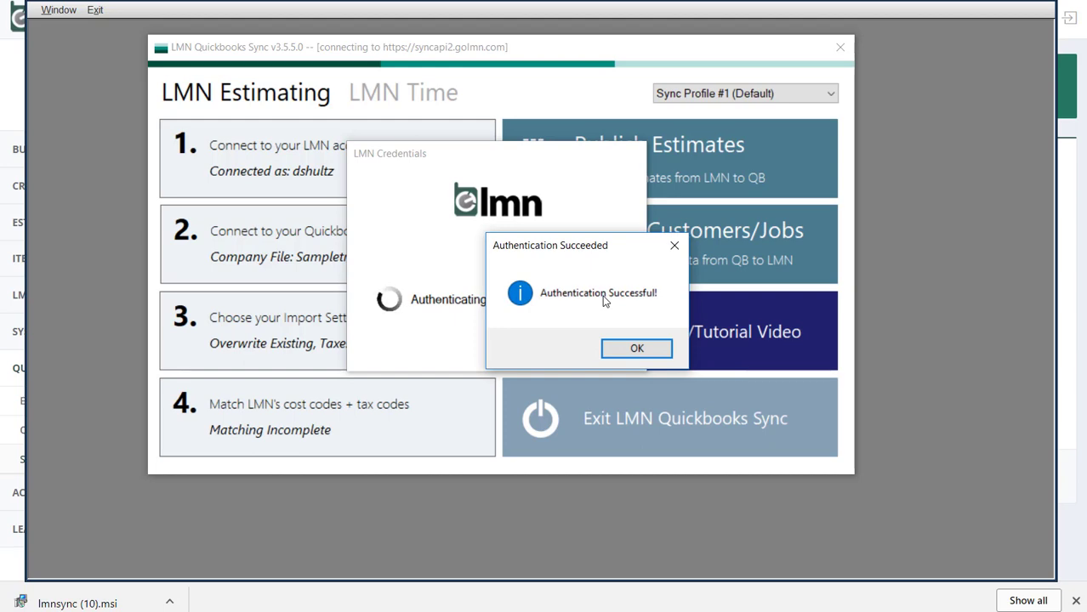
mouse_move(607, 321)
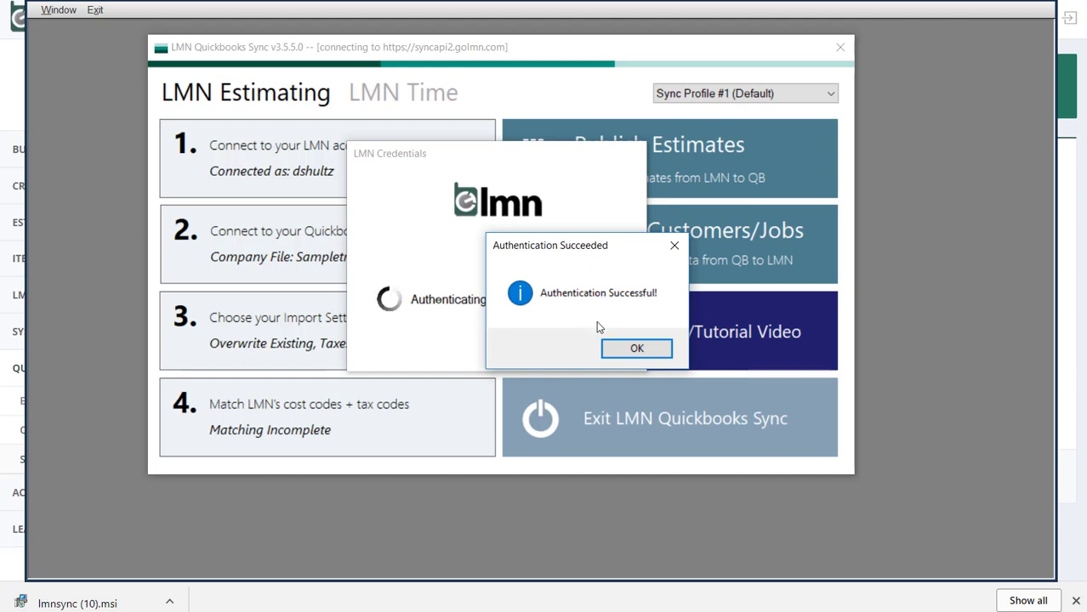
left_click(636, 348)
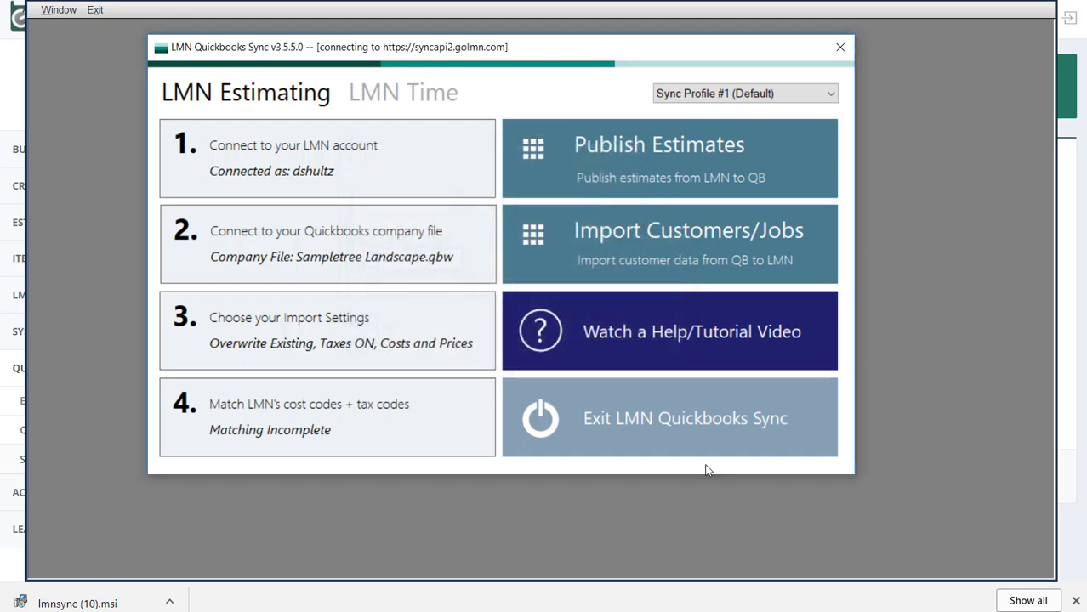
mouse_move(570, 6)
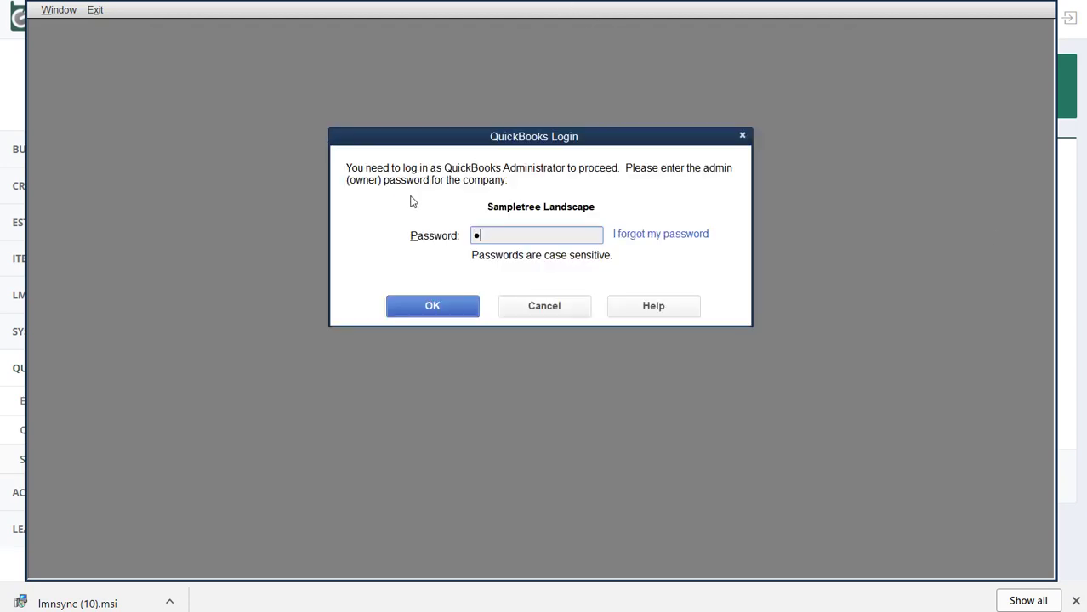
Log in to the Sampletree Landscape company file as administrator with the admin password.
left_click(431, 305)
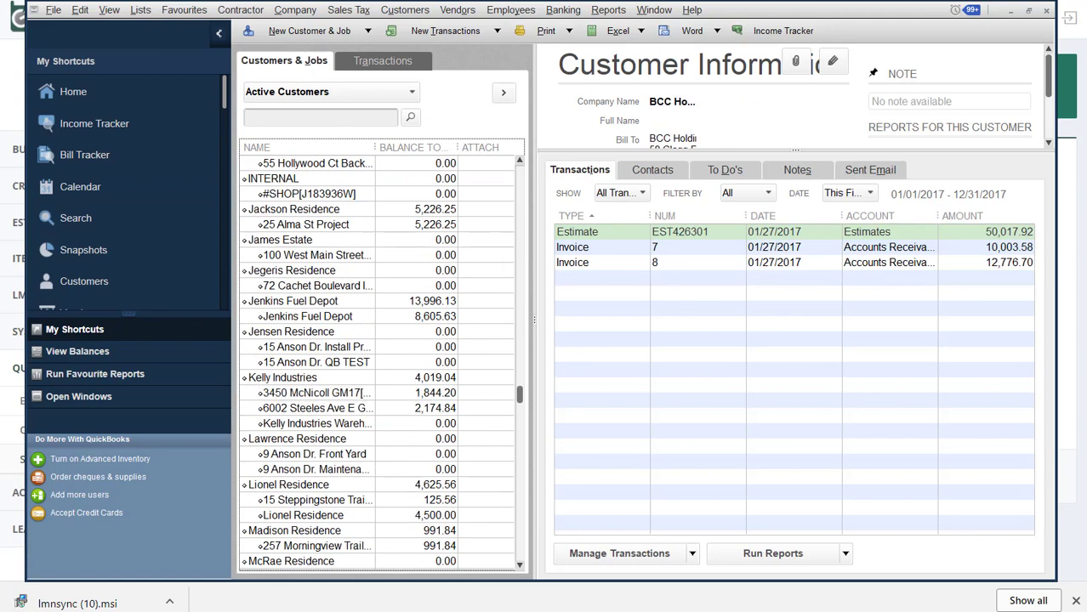
mouse_move(438, 250)
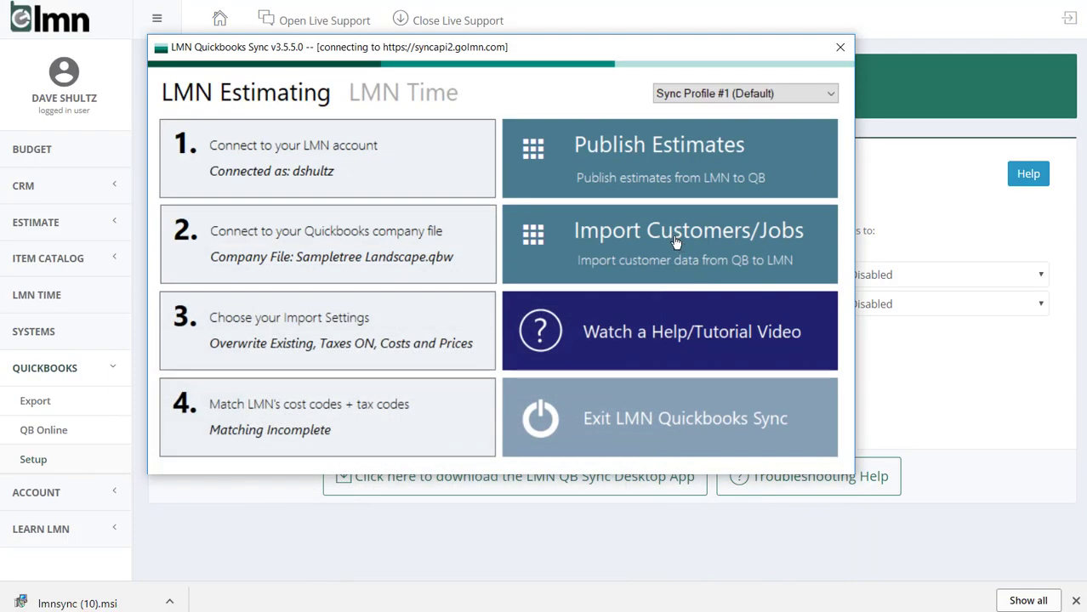
mouse_move(689, 336)
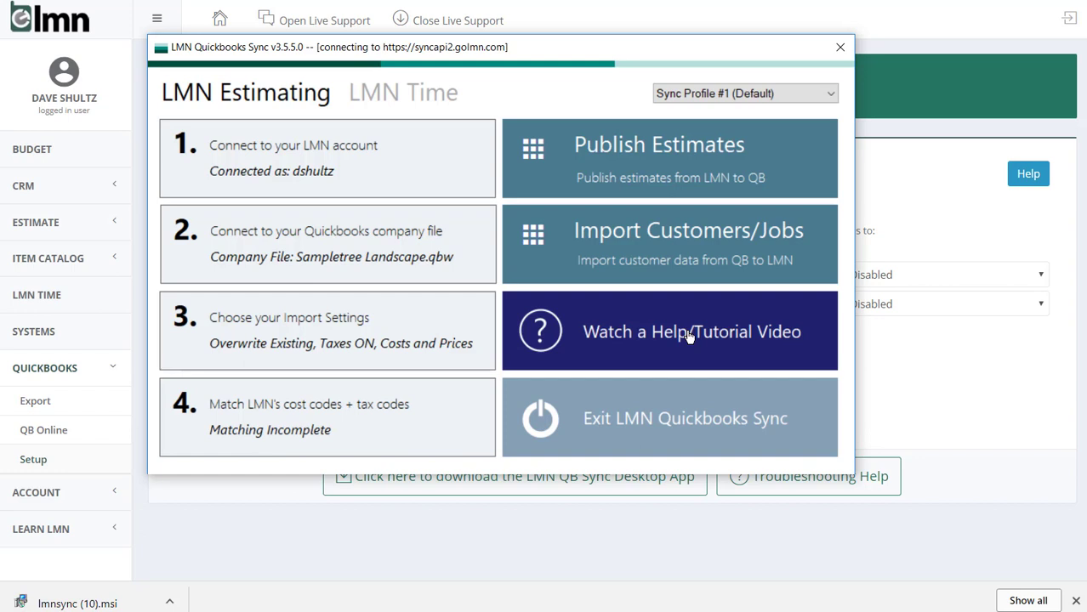
mouse_move(241, 240)
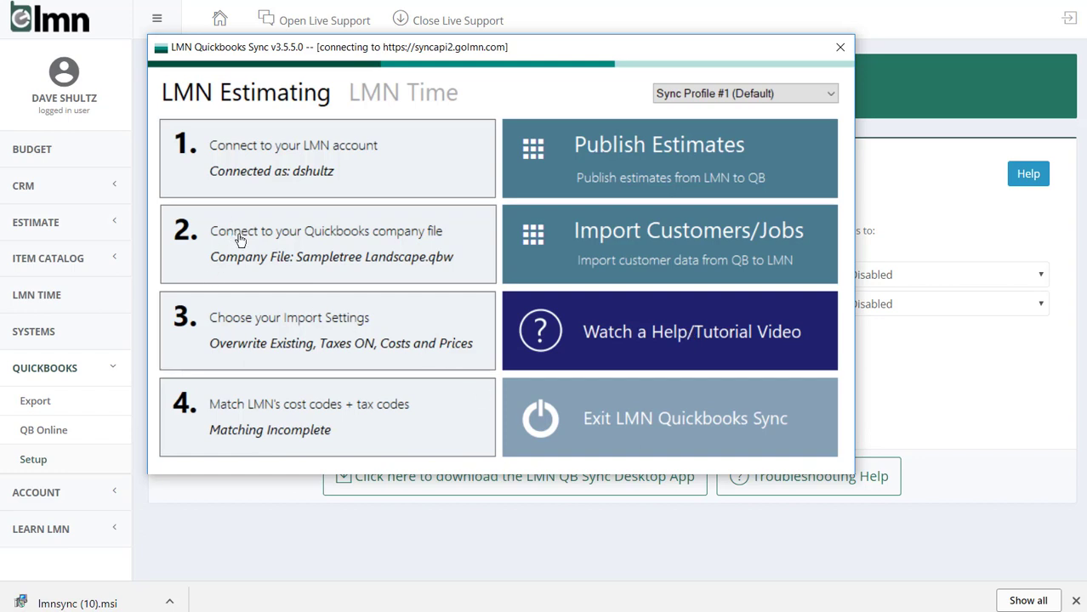
mouse_move(259, 242)
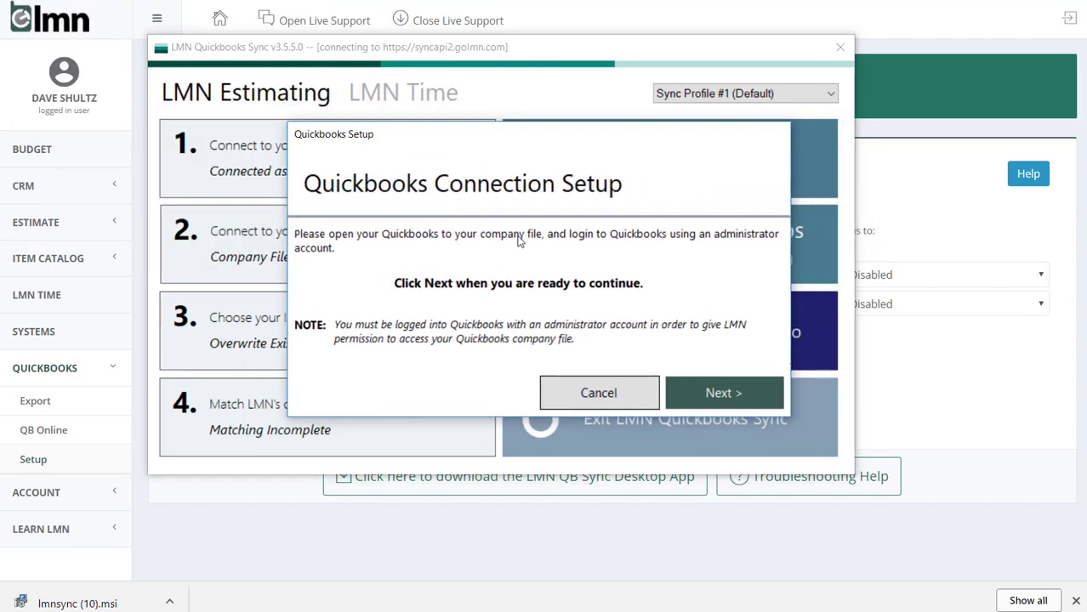
mouse_move(636, 240)
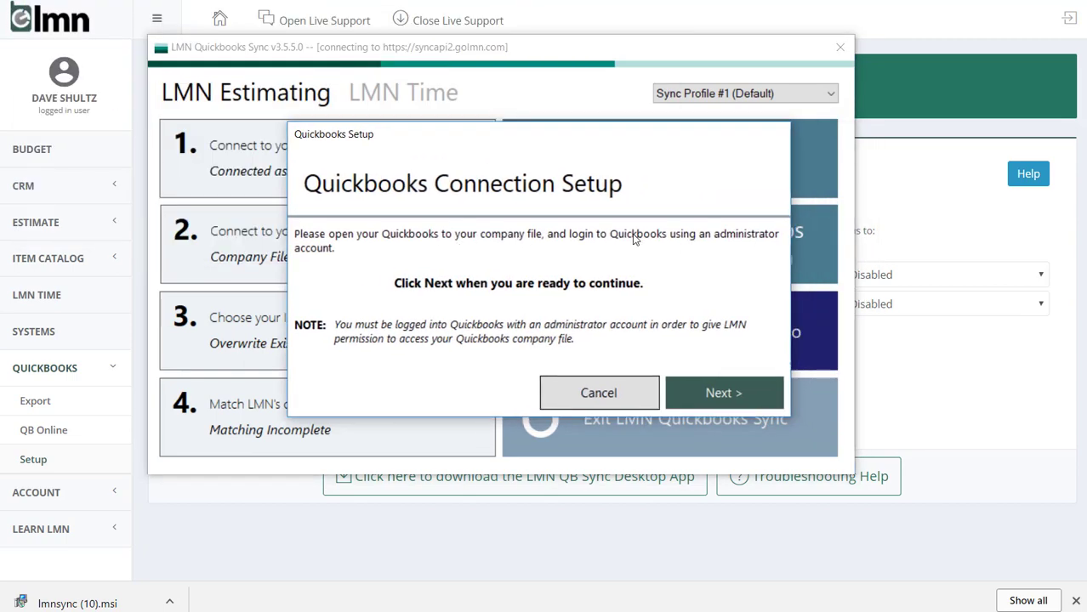
mouse_move(610, 257)
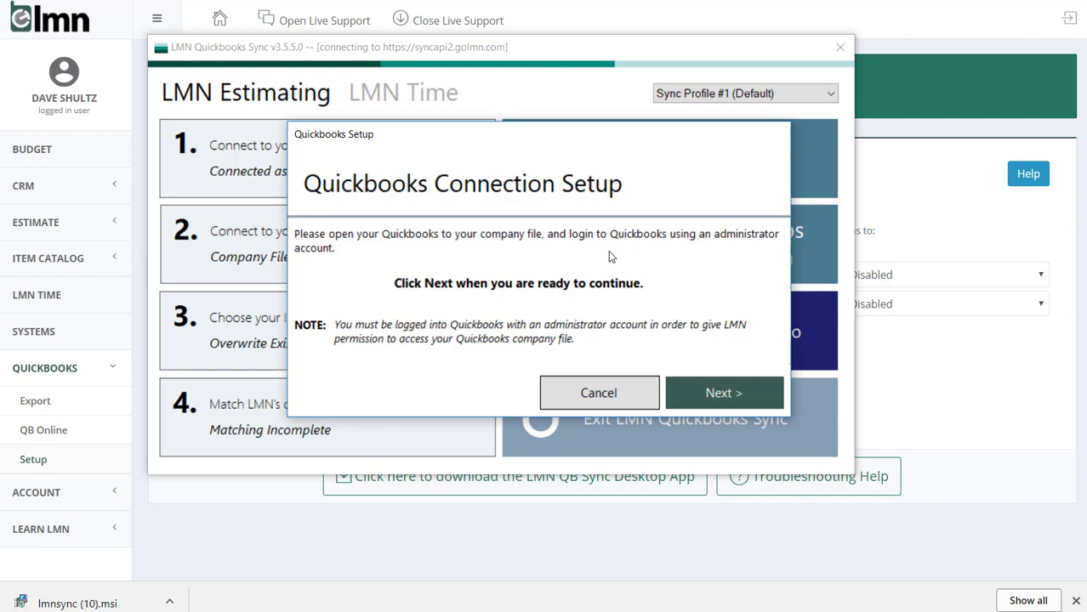
Connect LMN Quickbooks Sync to the open Sampletree Landscape.qbw company file.
left_click(724, 392)
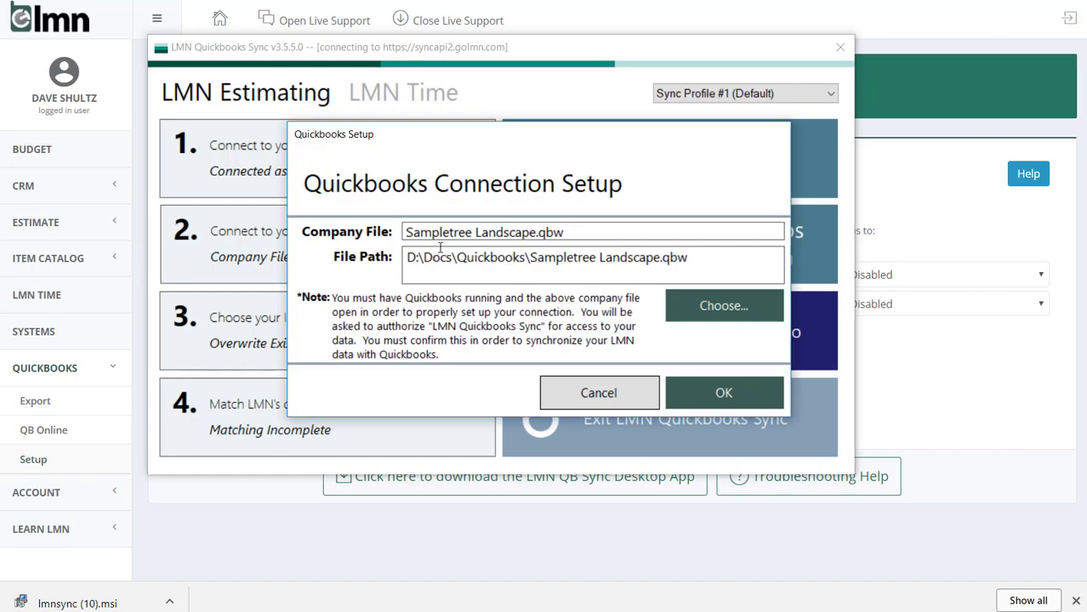
mouse_move(439, 246)
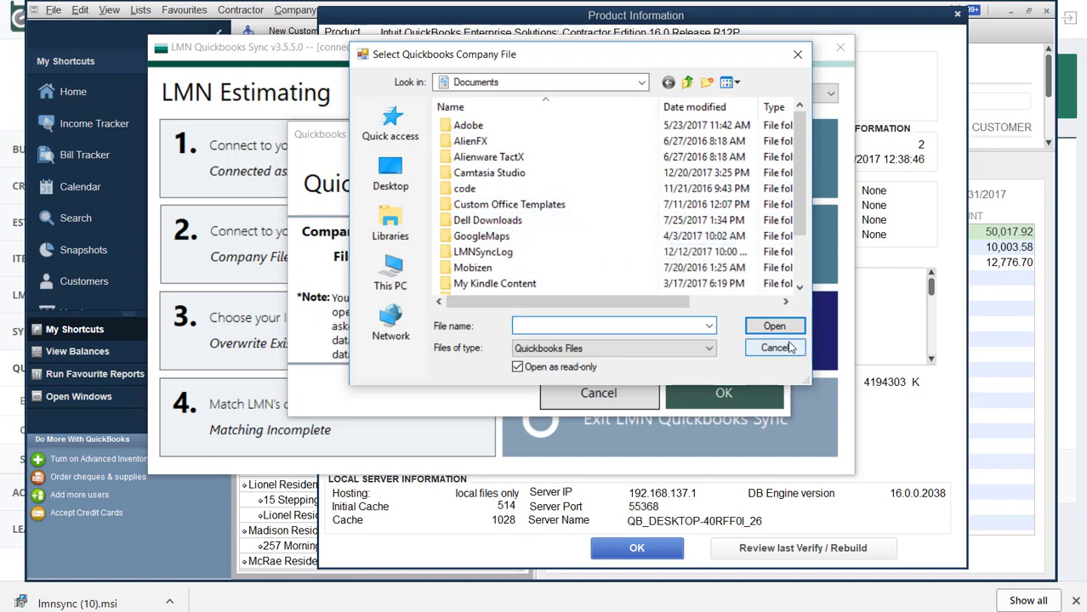
mouse_move(786, 349)
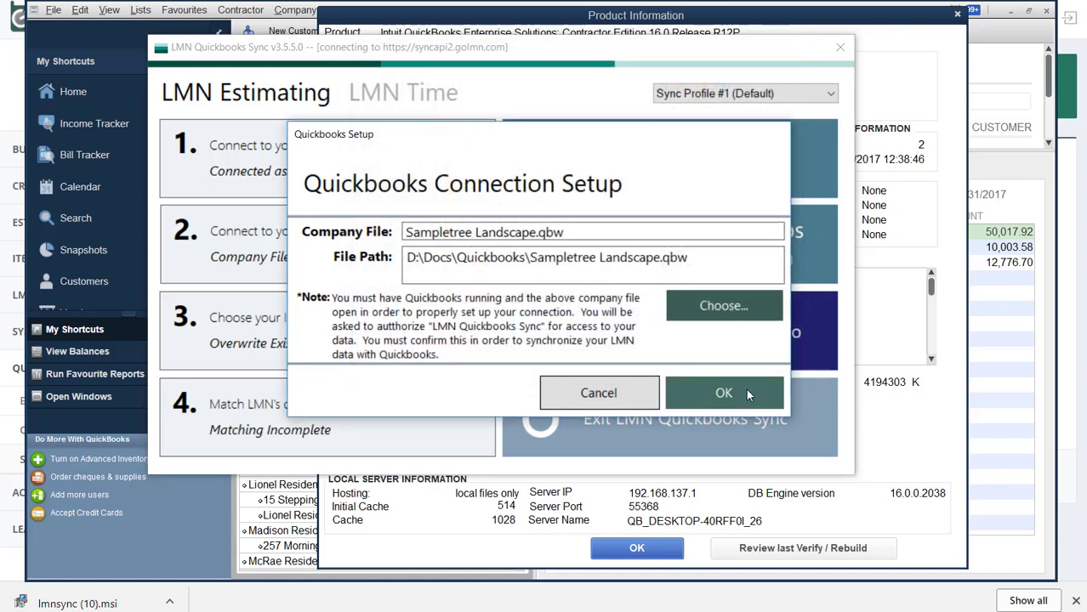
left_click(724, 393)
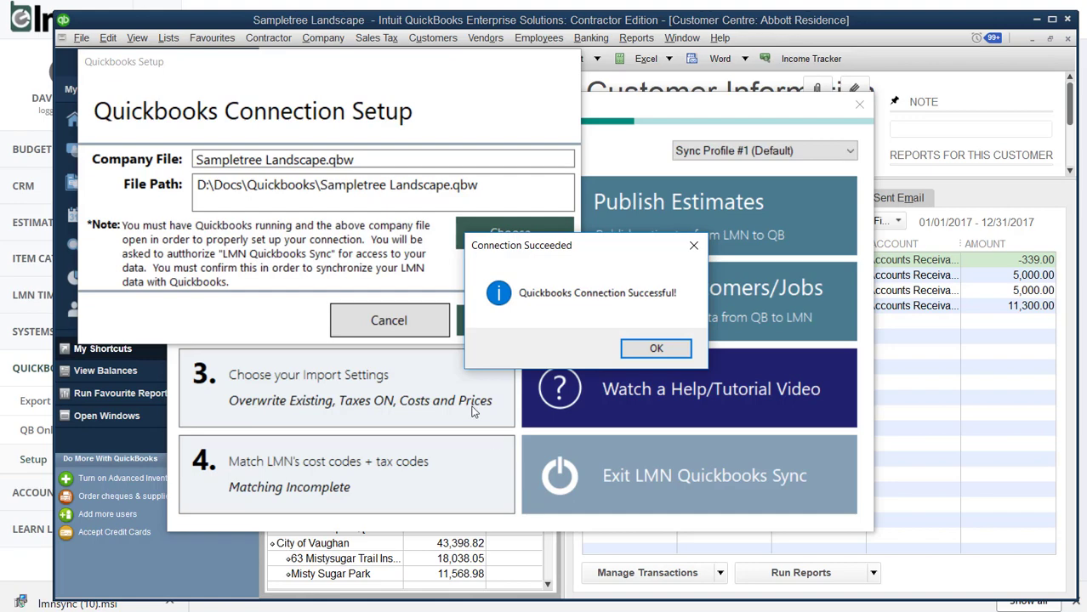
mouse_move(506, 451)
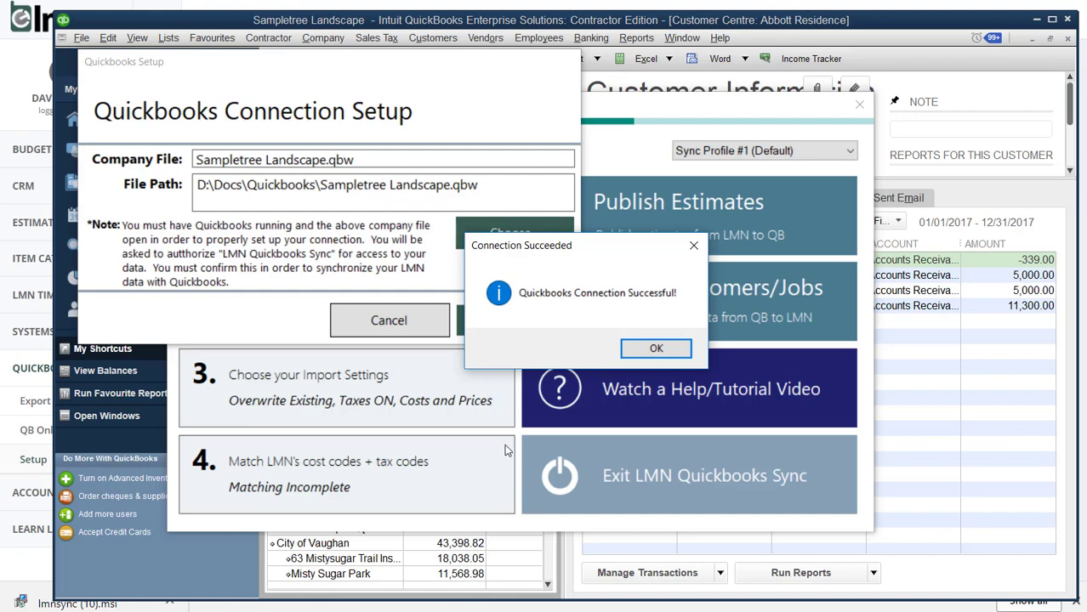
left_click(655, 348)
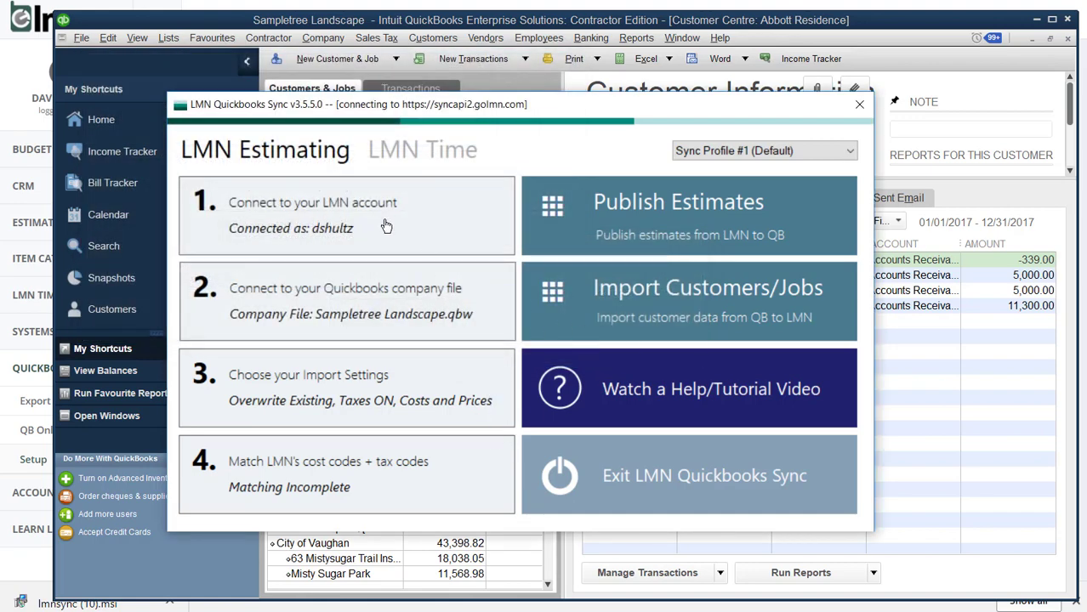
mouse_move(328, 230)
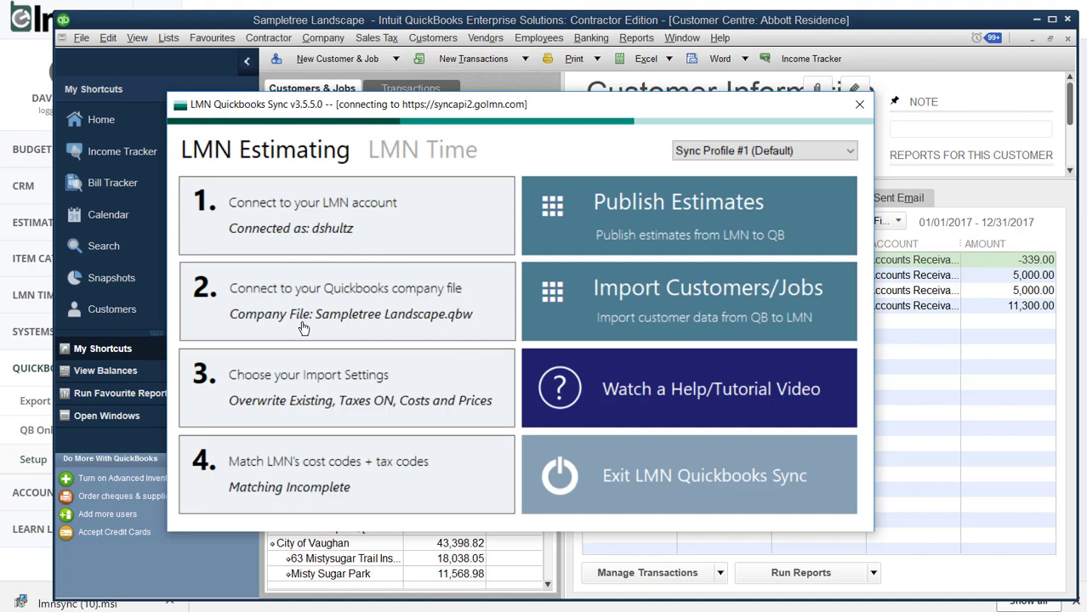
mouse_move(411, 324)
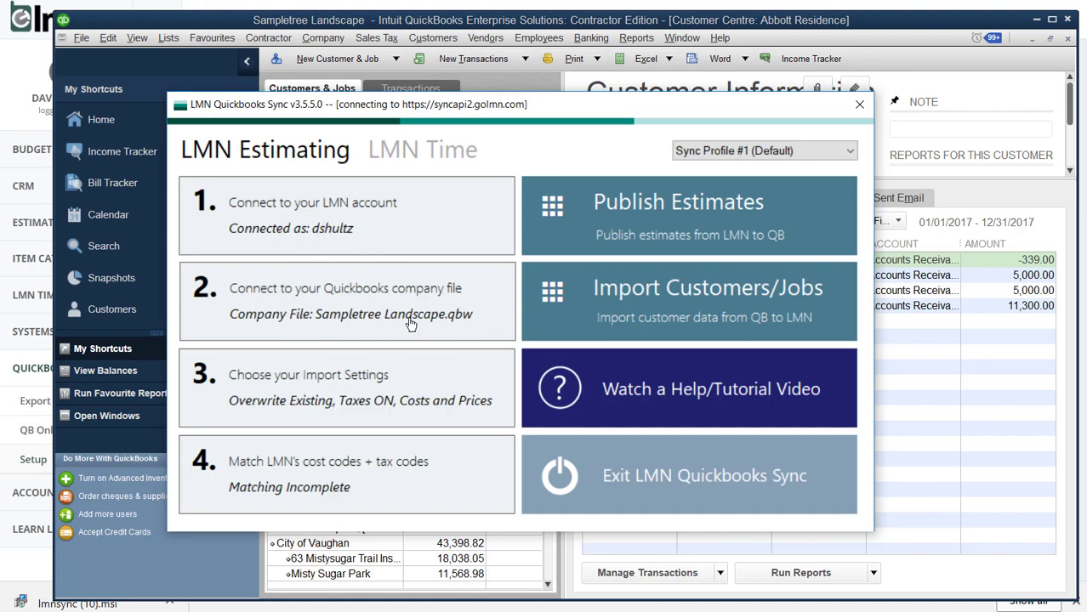
mouse_move(599, 298)
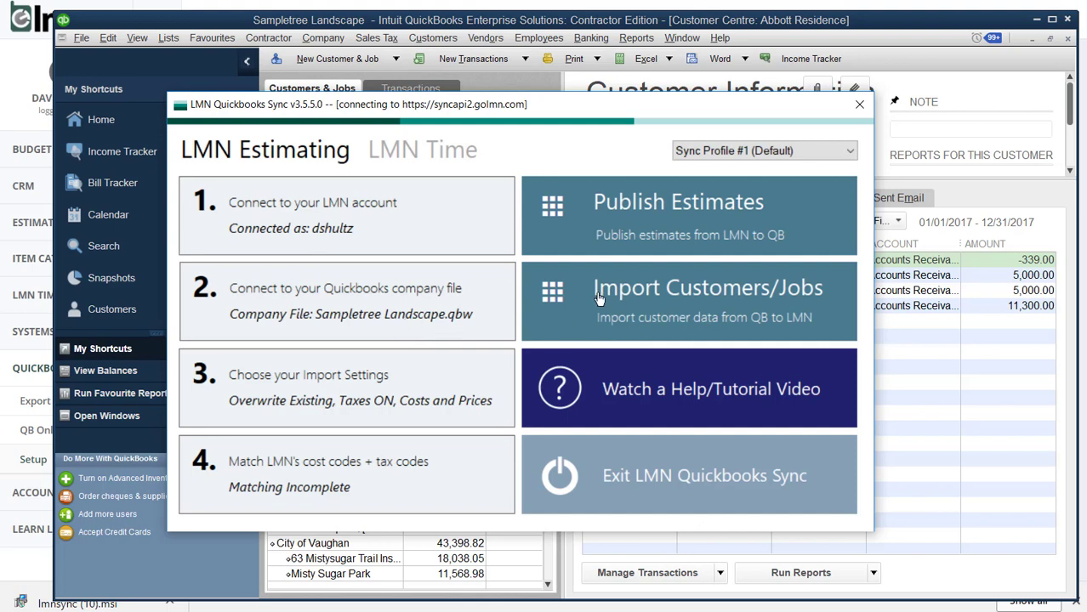
mouse_move(687, 304)
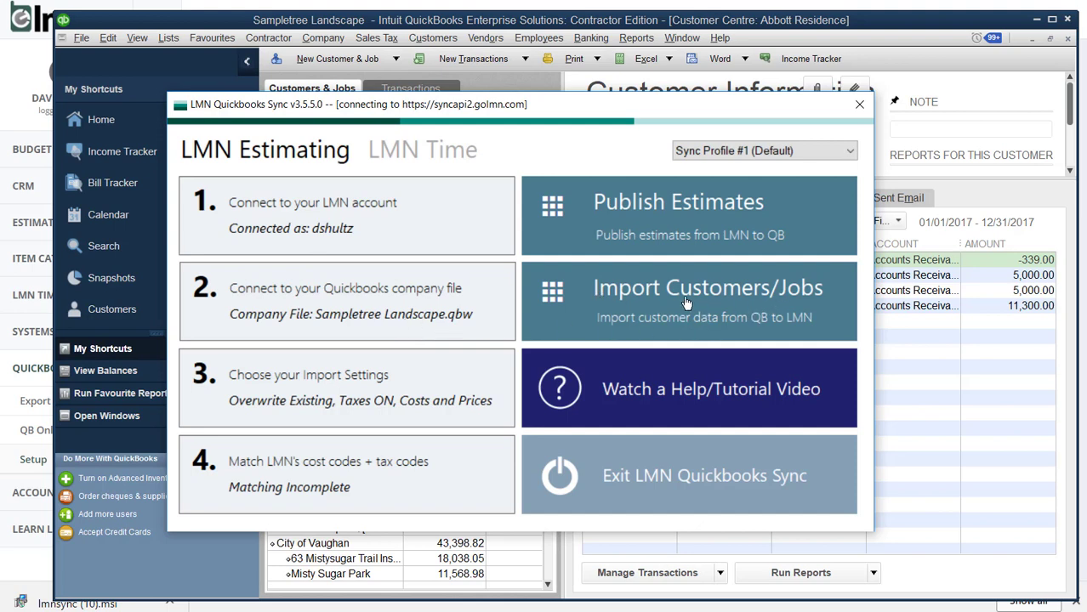
Open the Import Customers/Jobs wizard to review its pre-import instructions.
left_click(687, 301)
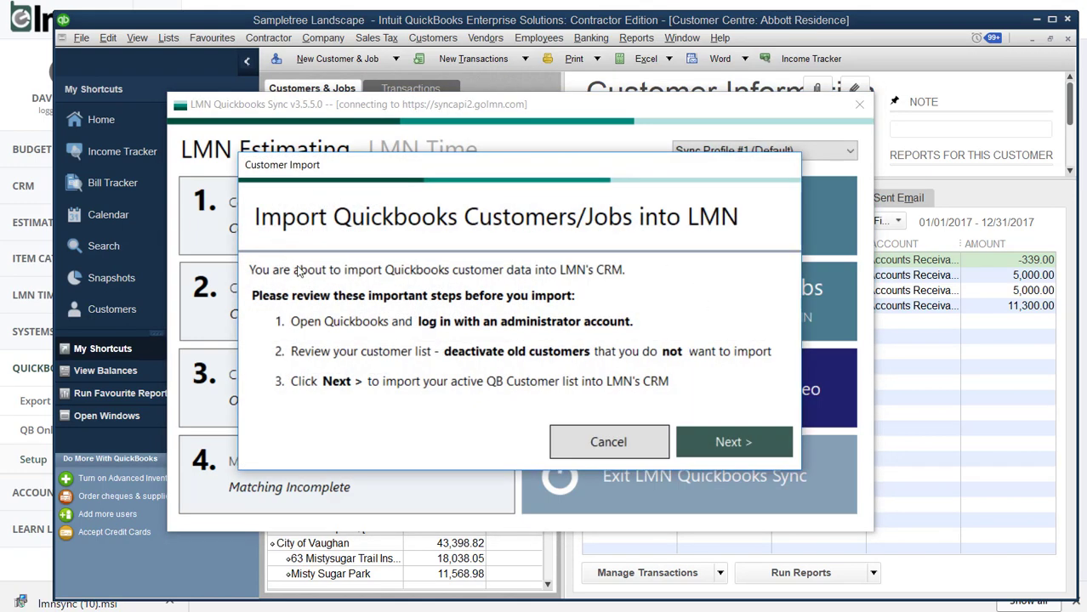
mouse_move(523, 330)
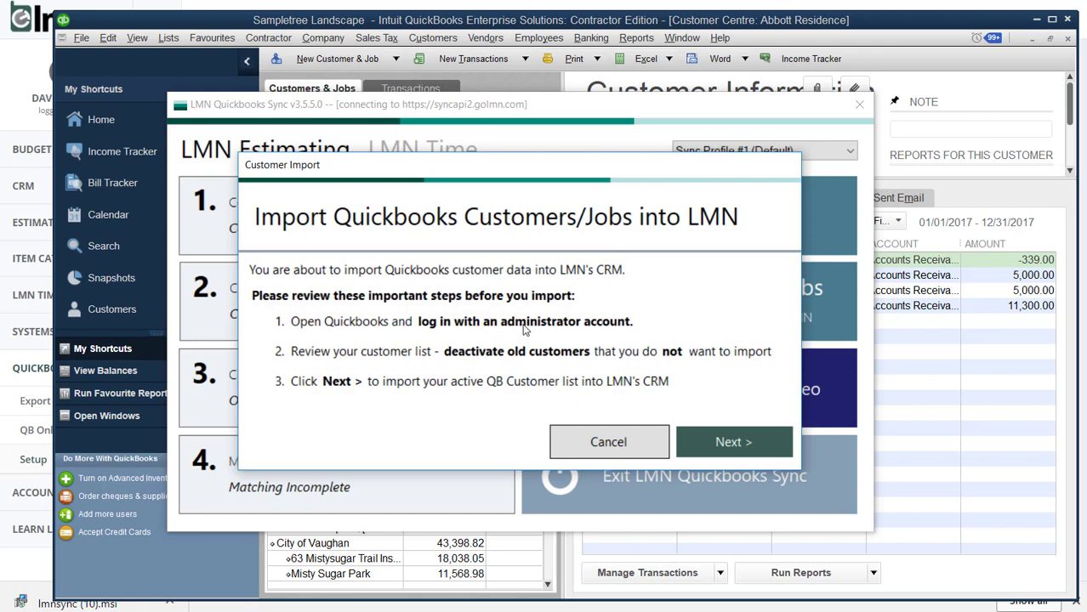
mouse_move(446, 359)
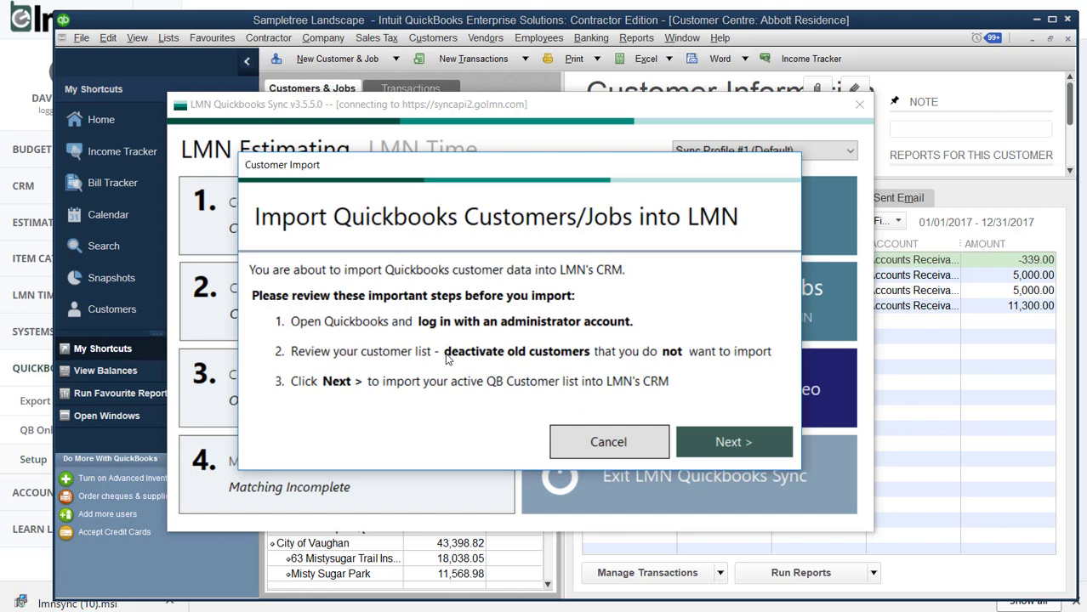
mouse_move(820, 474)
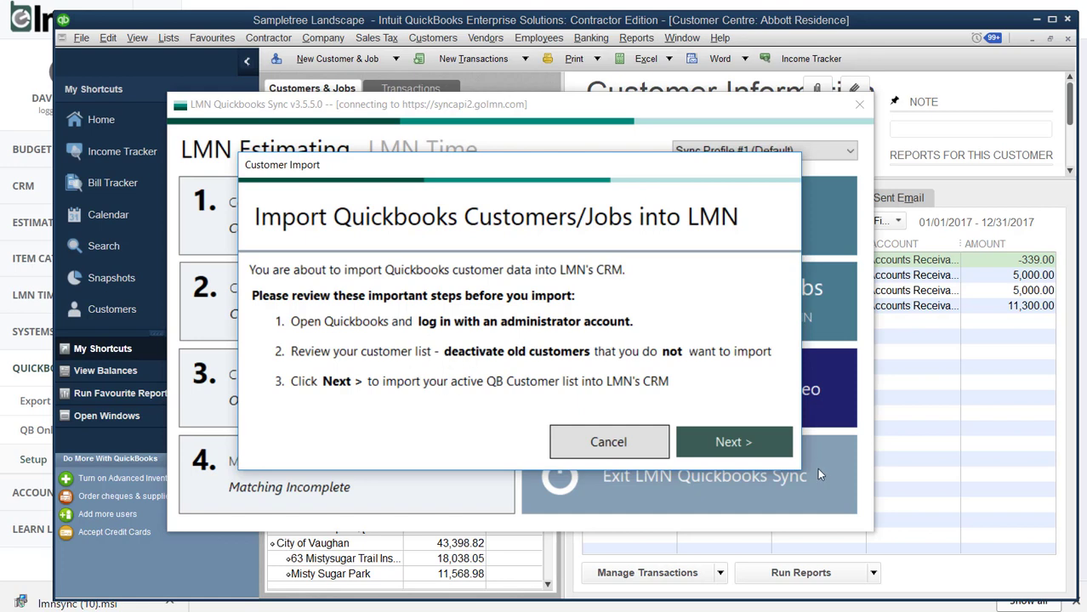
Run and confirm the customer and job import with inactive QuickBooks customers ignored.
left_click(733, 441)
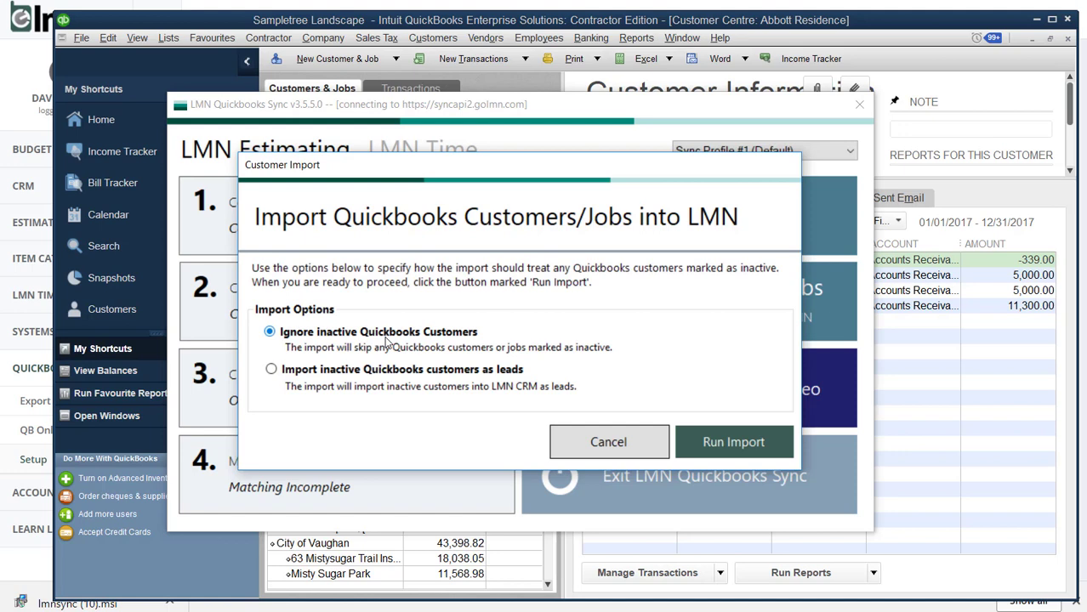
mouse_move(337, 339)
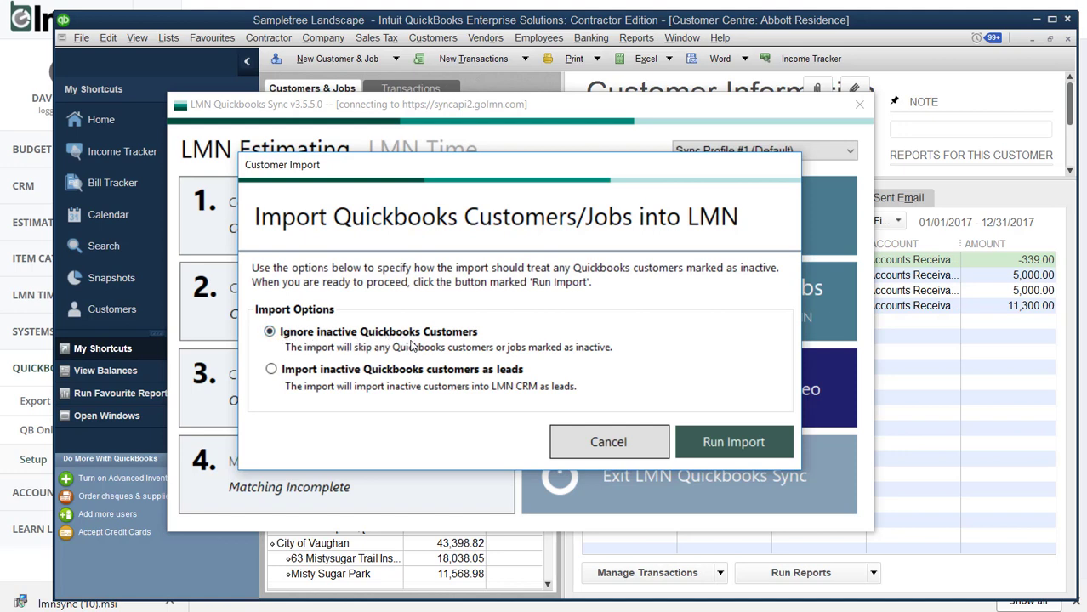
mouse_move(549, 338)
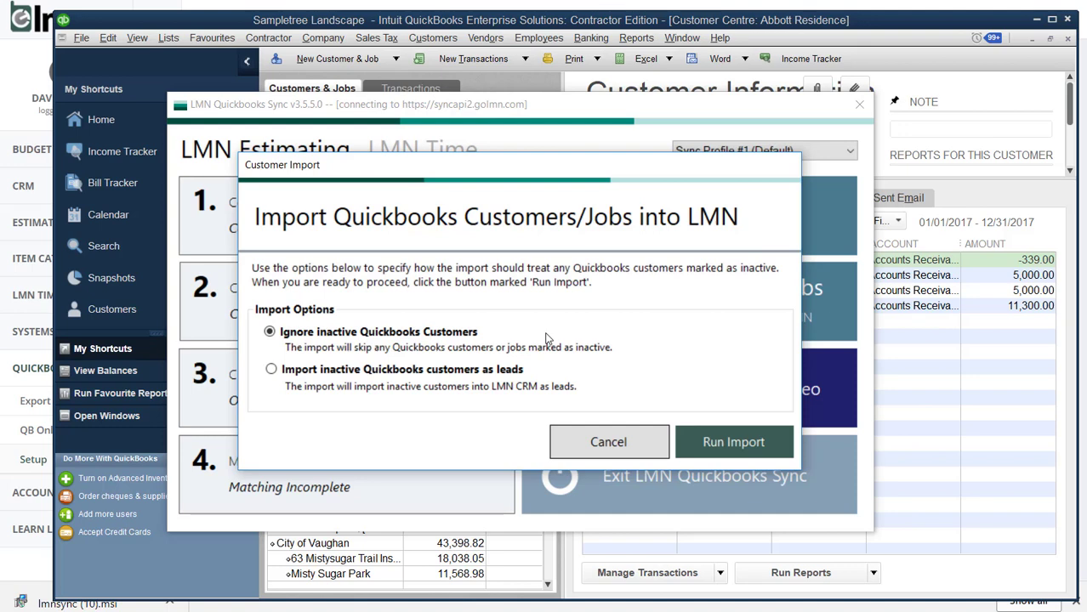
left_click(271, 368)
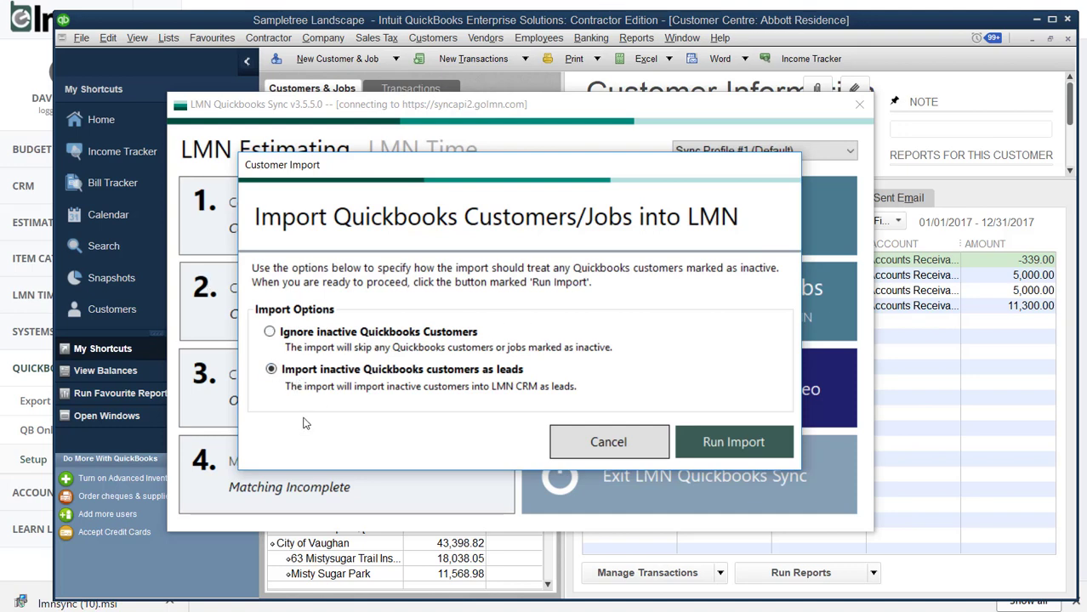
left_click(270, 331)
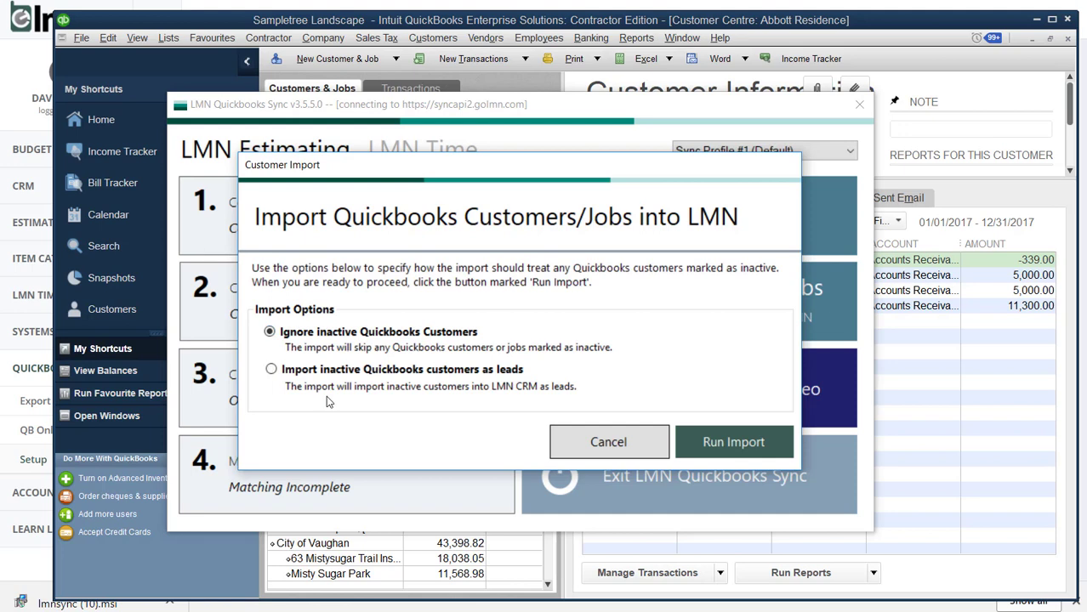
left_click(733, 442)
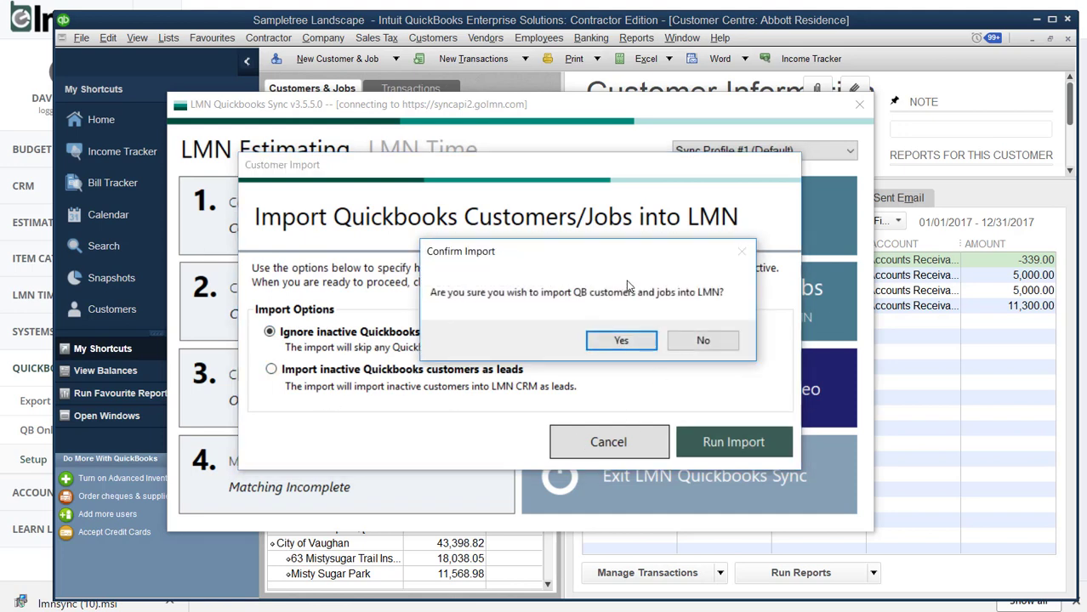
left_click(621, 340)
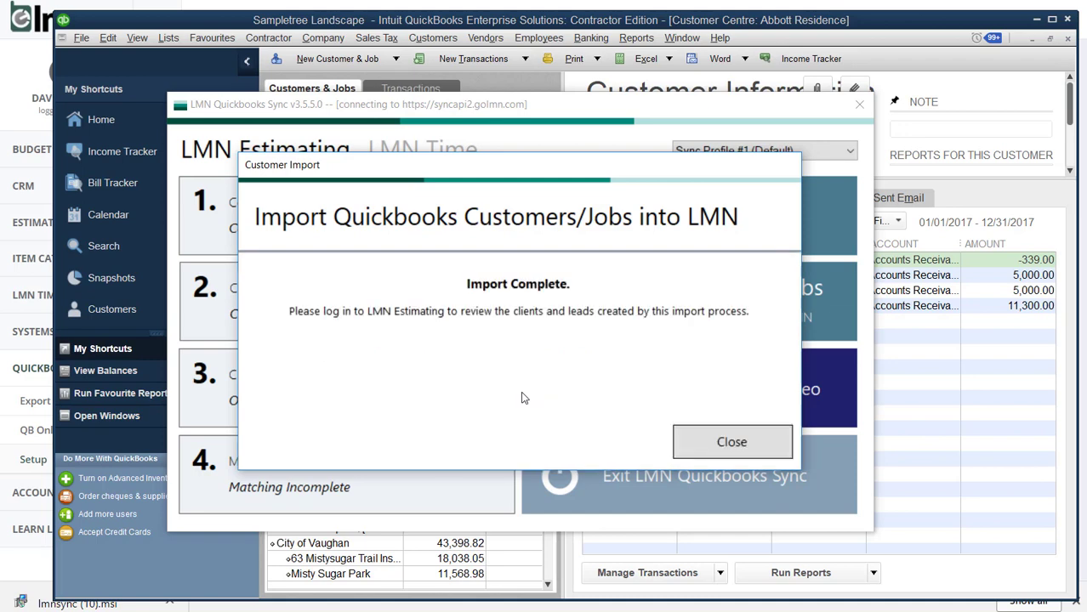
mouse_move(586, 432)
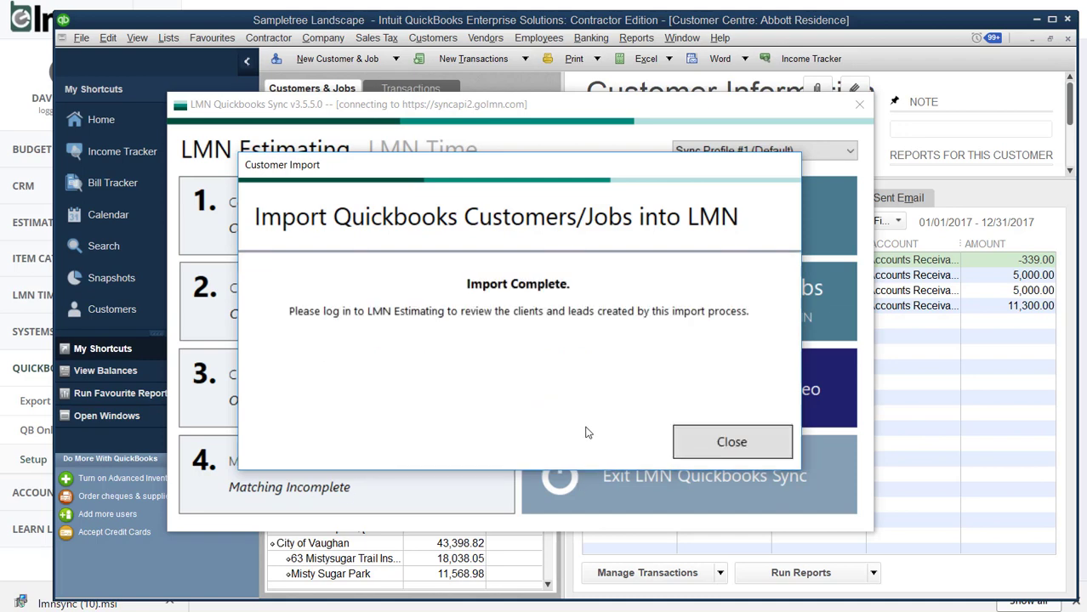
Close the import dialog and review Abomo Properties' imported primary contact.
left_click(731, 441)
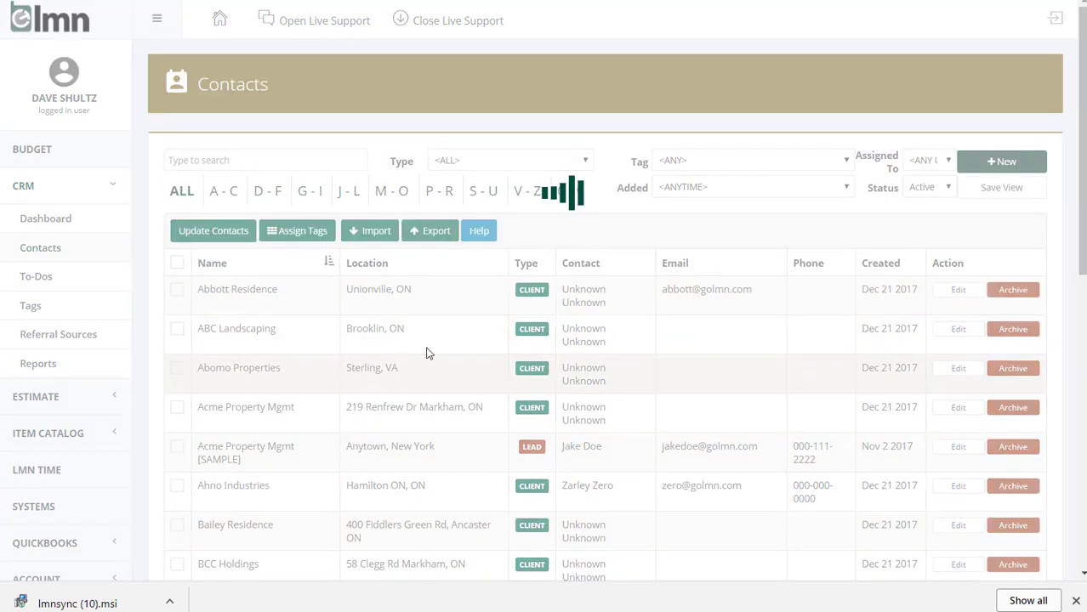
left_click(238, 368)
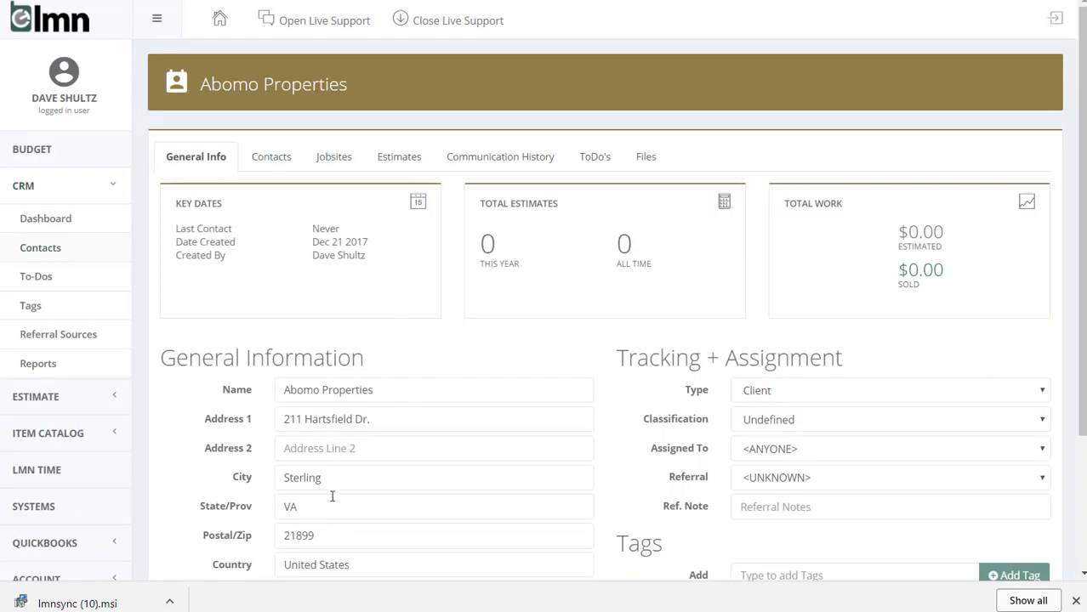
left_click(270, 157)
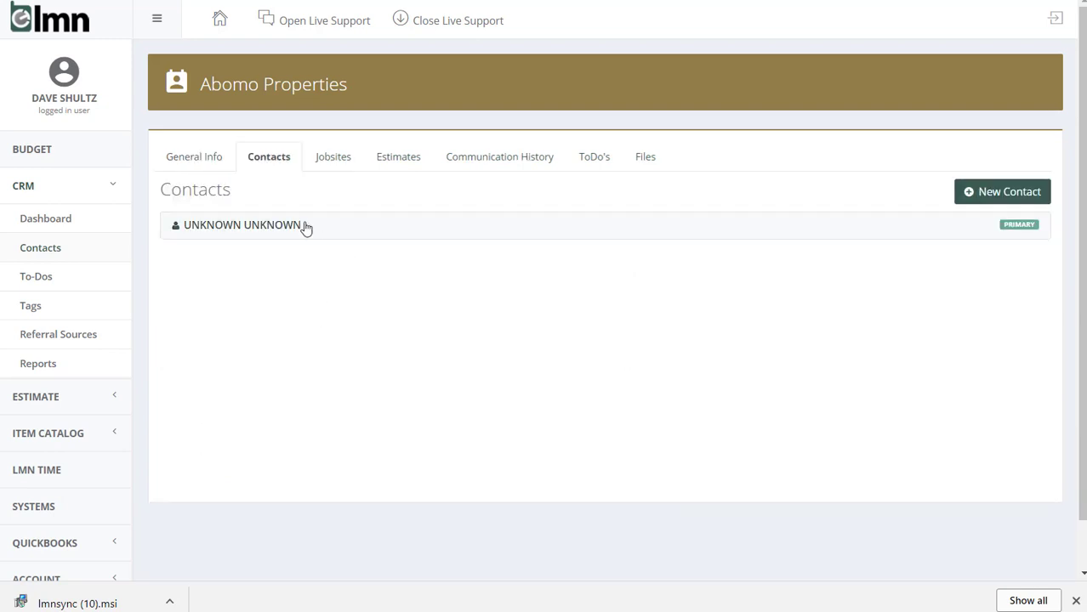
left_click(246, 225)
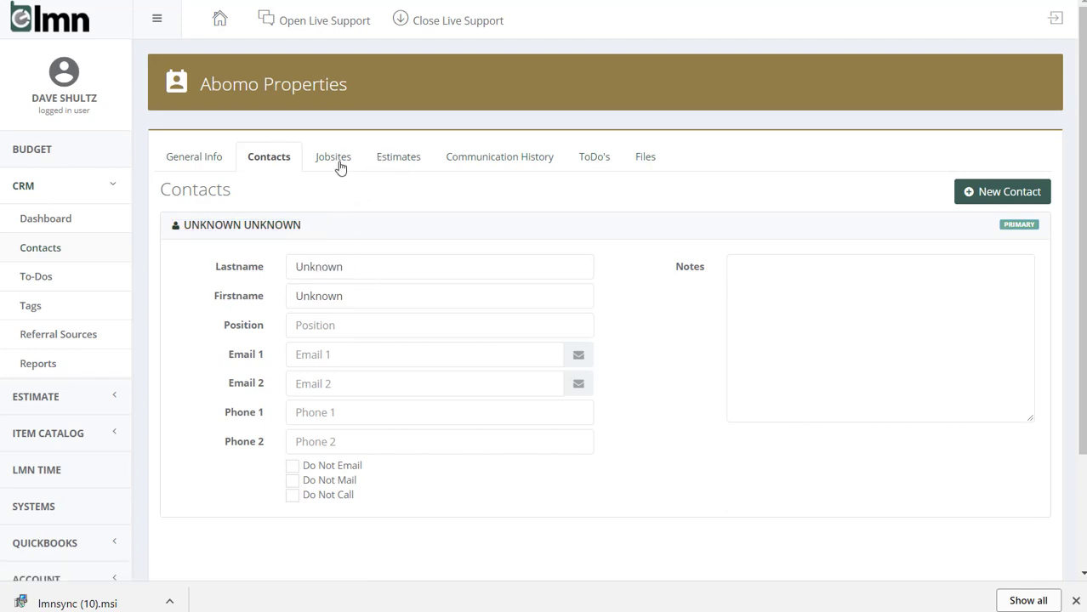
Check Abomo Properties' imported jobsites, then return to the CRM contacts list.
left_click(332, 156)
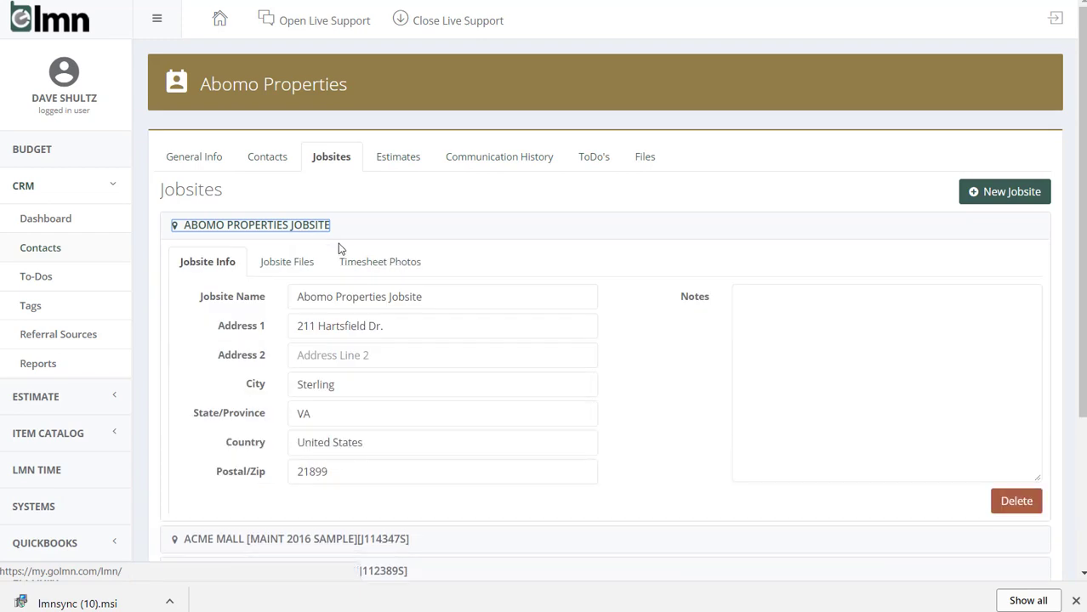
left_click(256, 224)
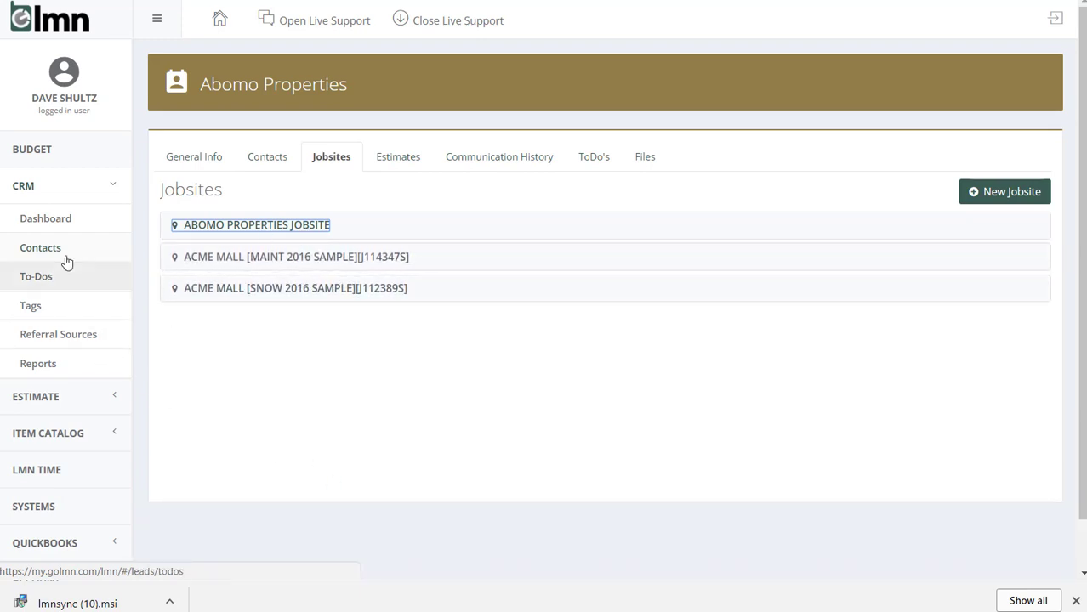
left_click(40, 247)
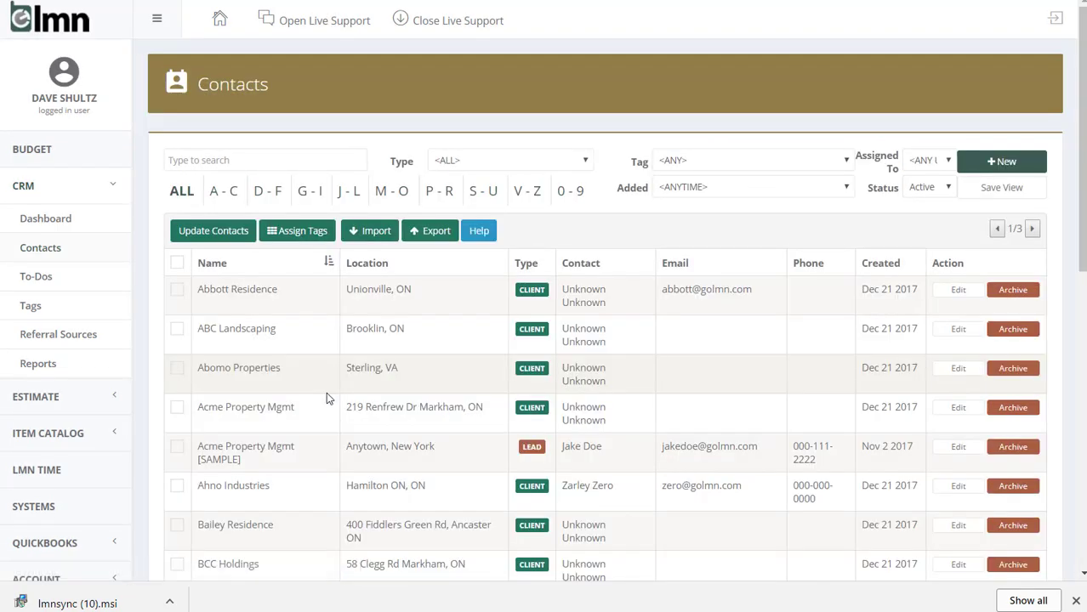